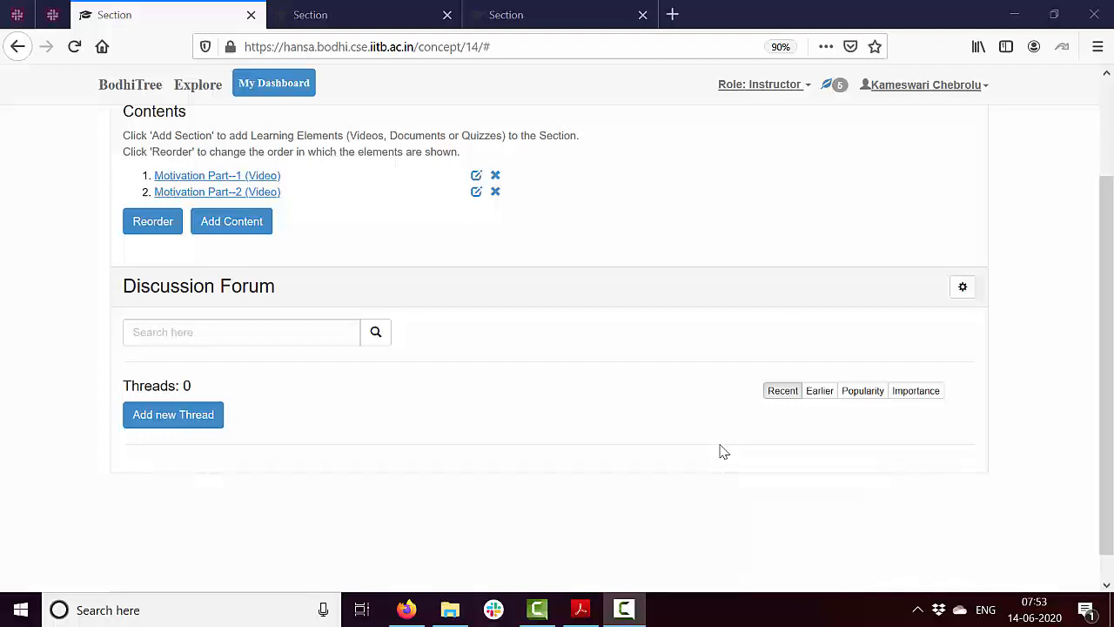
mouse_move(675, 350)
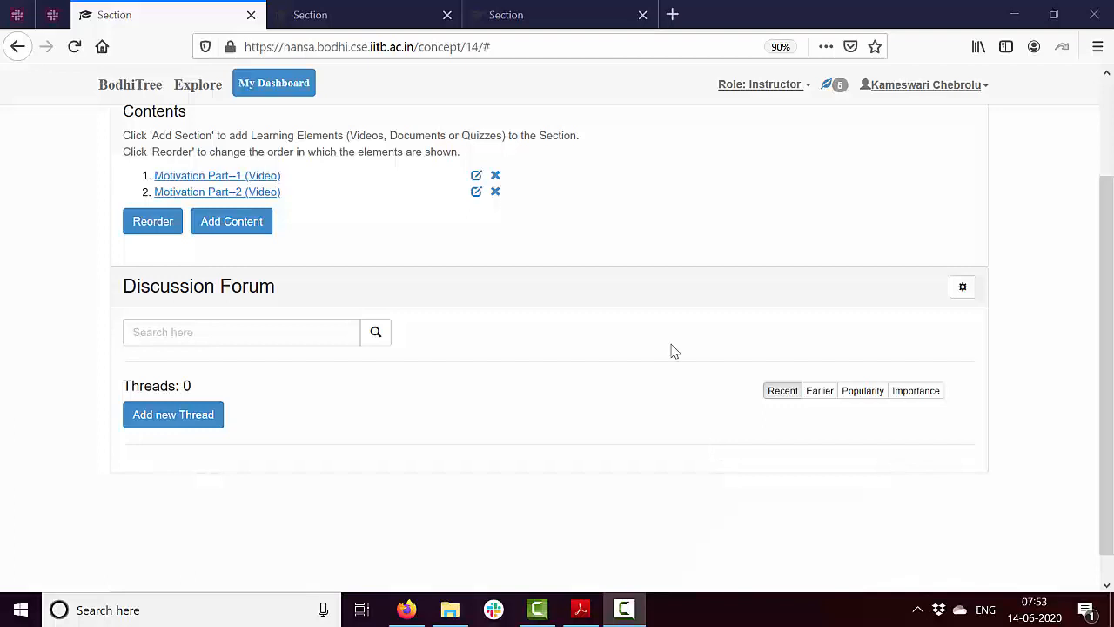
Add a new Document content item and enter the title 'Reference Material'.
left_click(231, 220)
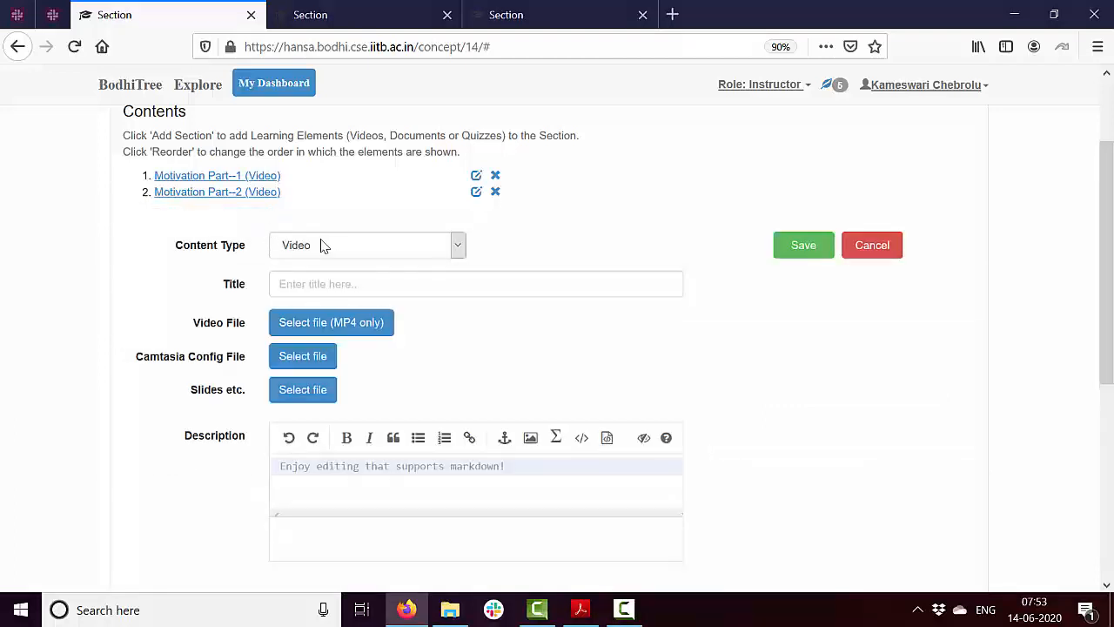
left_click(365, 244)
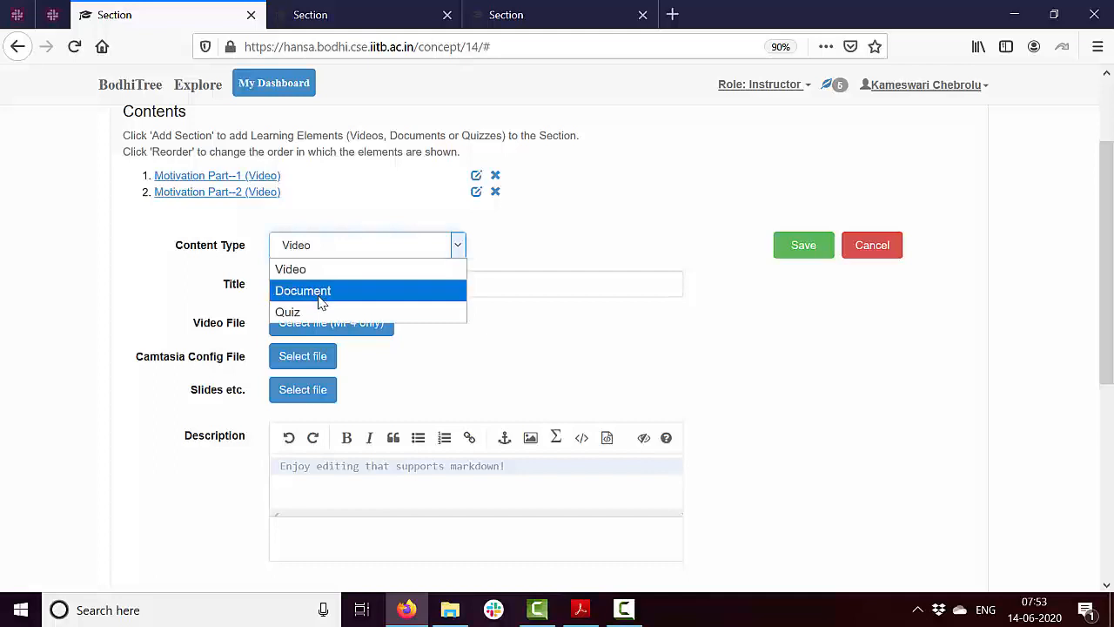
left_click(302, 290)
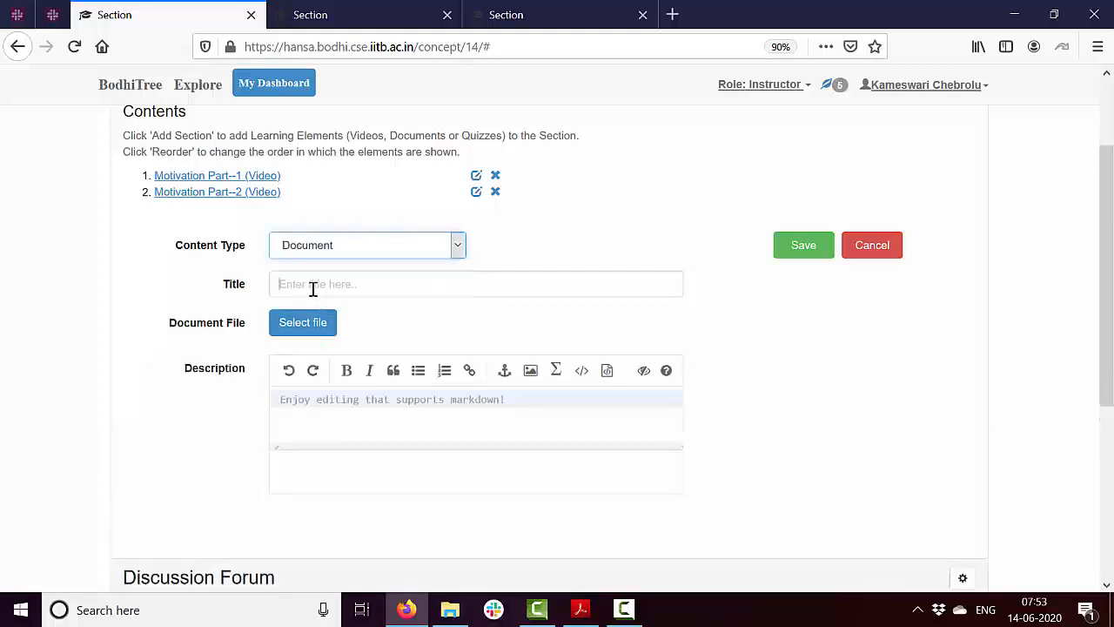
left_click(476, 284)
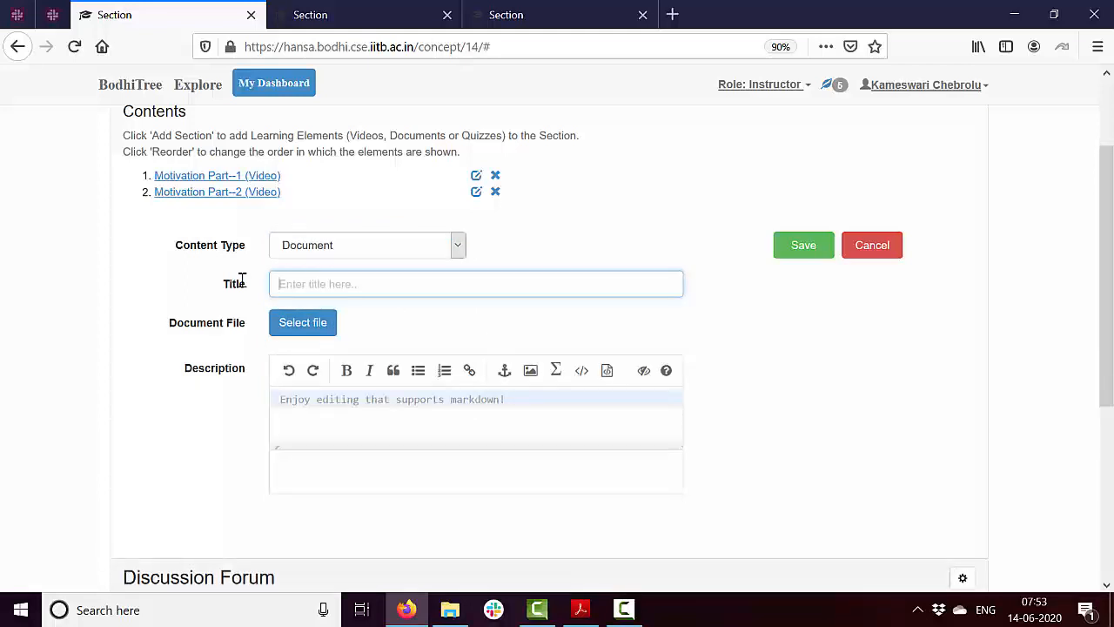
type("Reference Material")
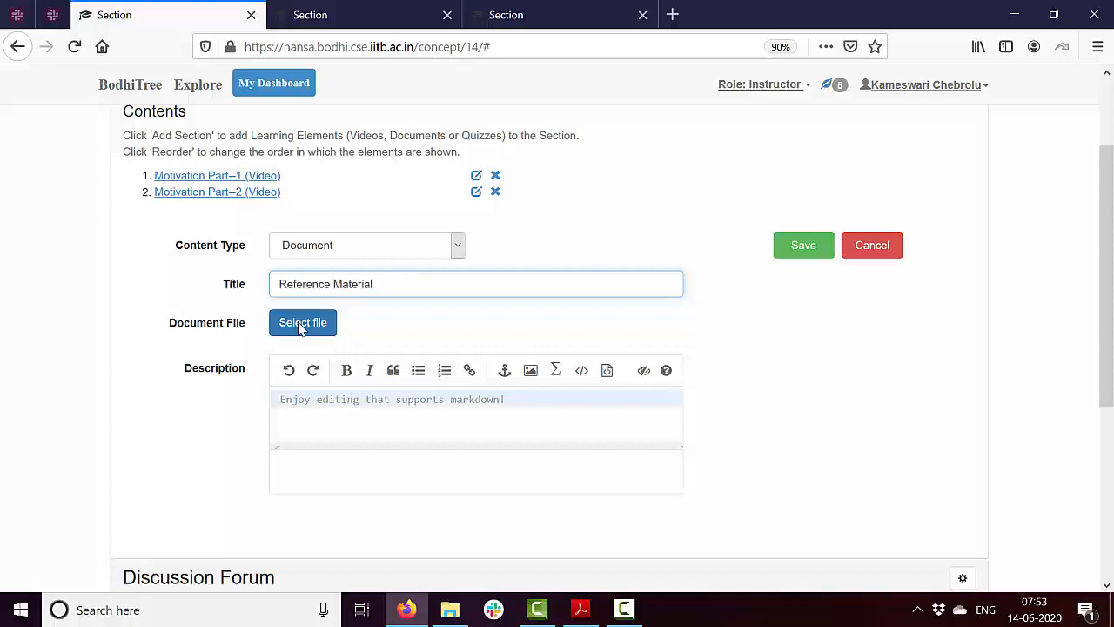
Attach A_Tutorial_on_Physical_Security_and_Side-Channel_A.pdf from the references folder.
left_click(302, 322)
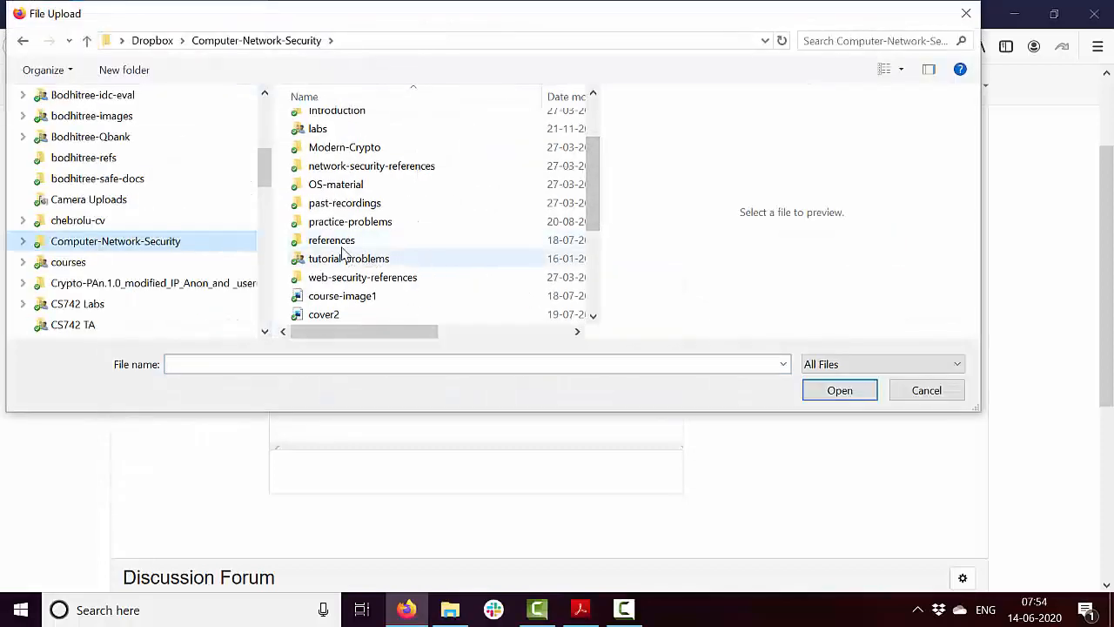
double_click(331, 239)
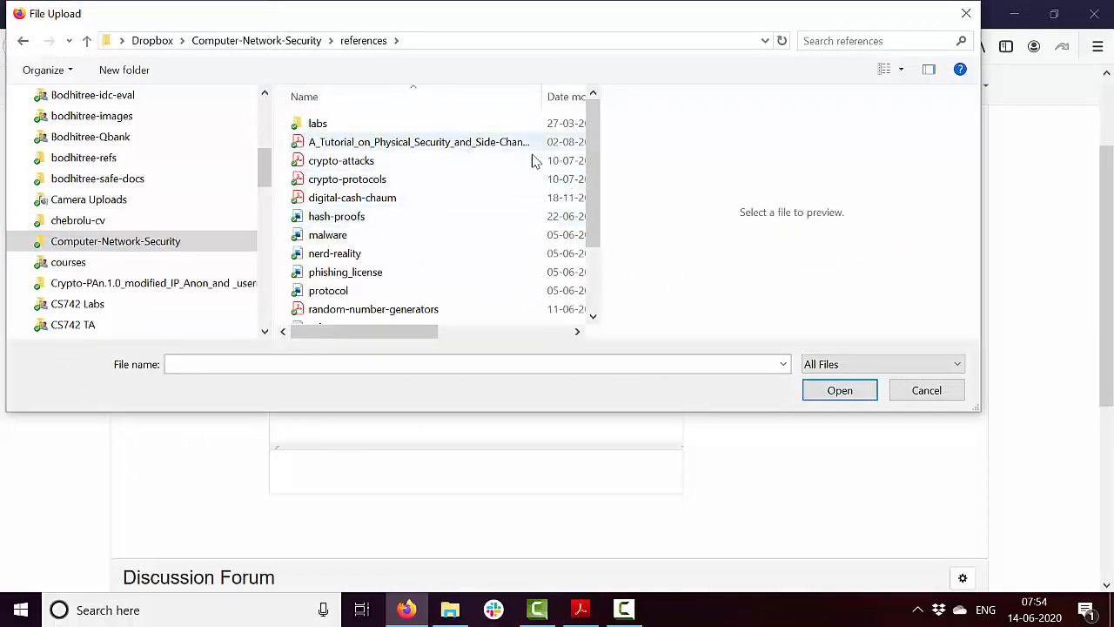
mouse_move(452, 148)
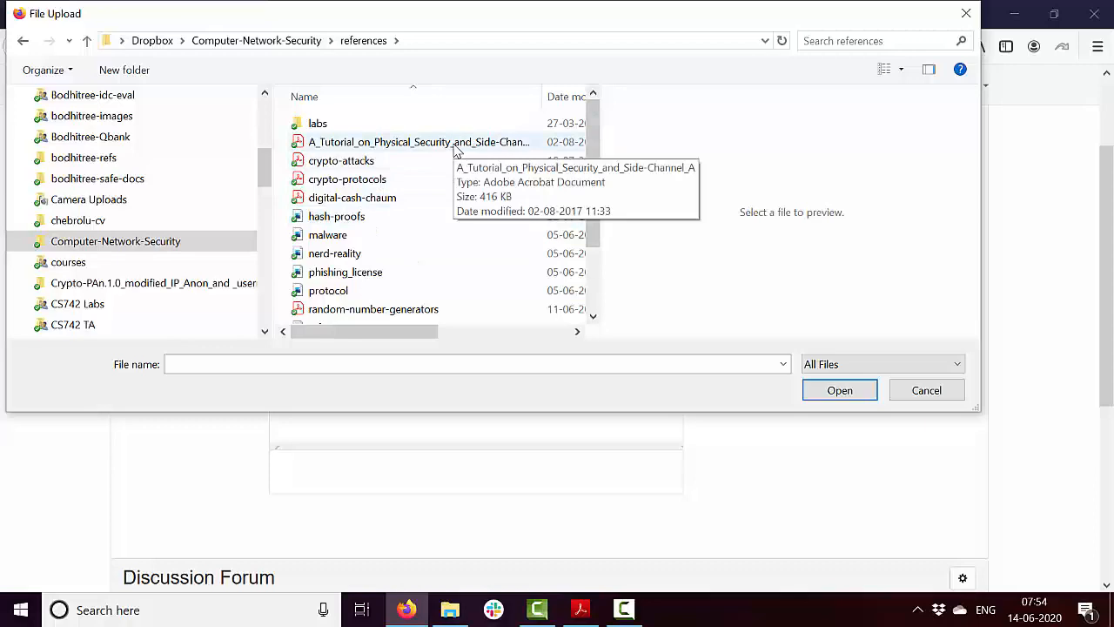
left_click(419, 142)
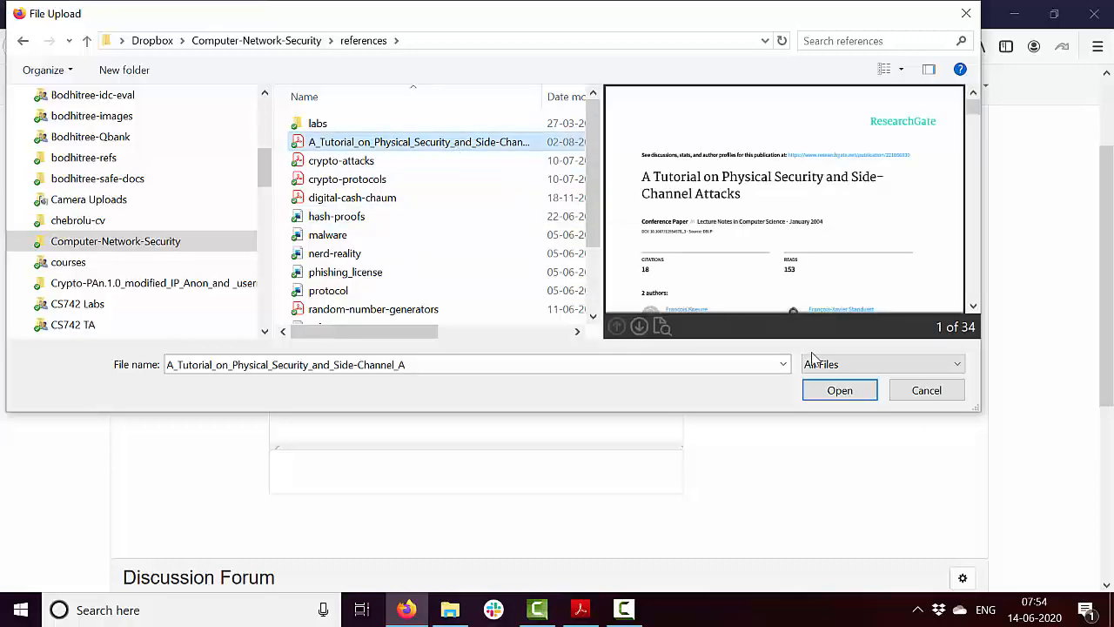
mouse_move(839, 390)
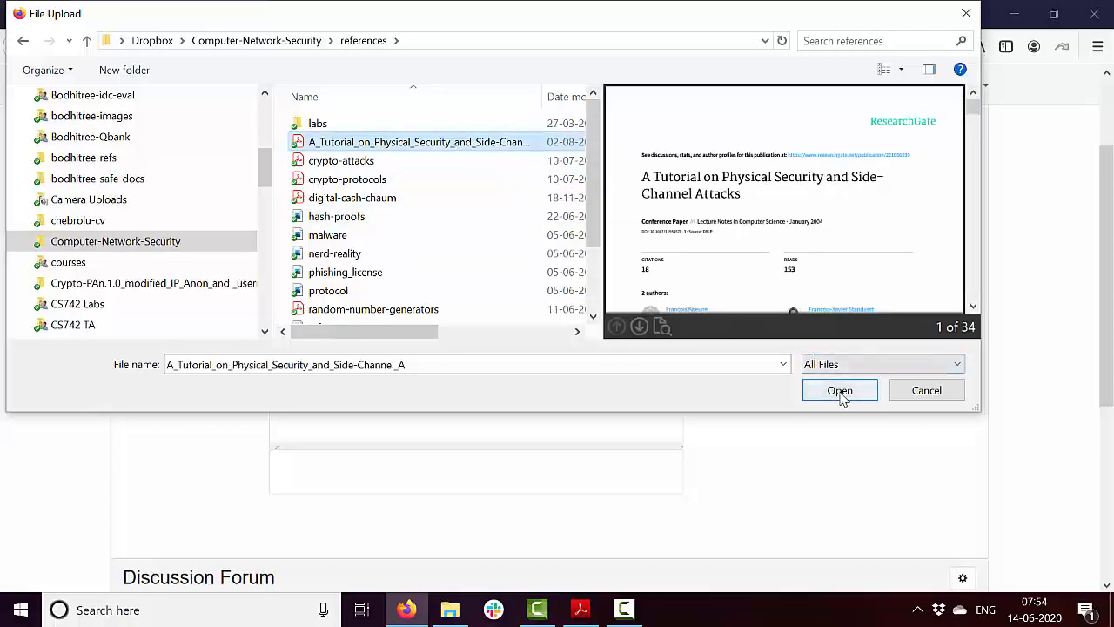
left_click(839, 390)
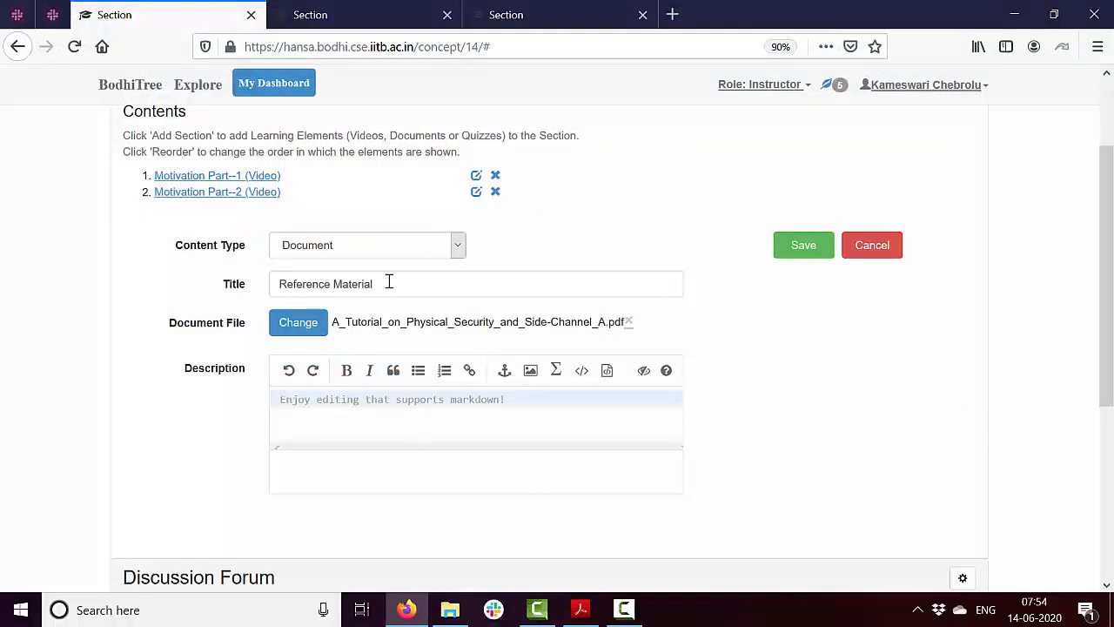
mouse_move(309, 405)
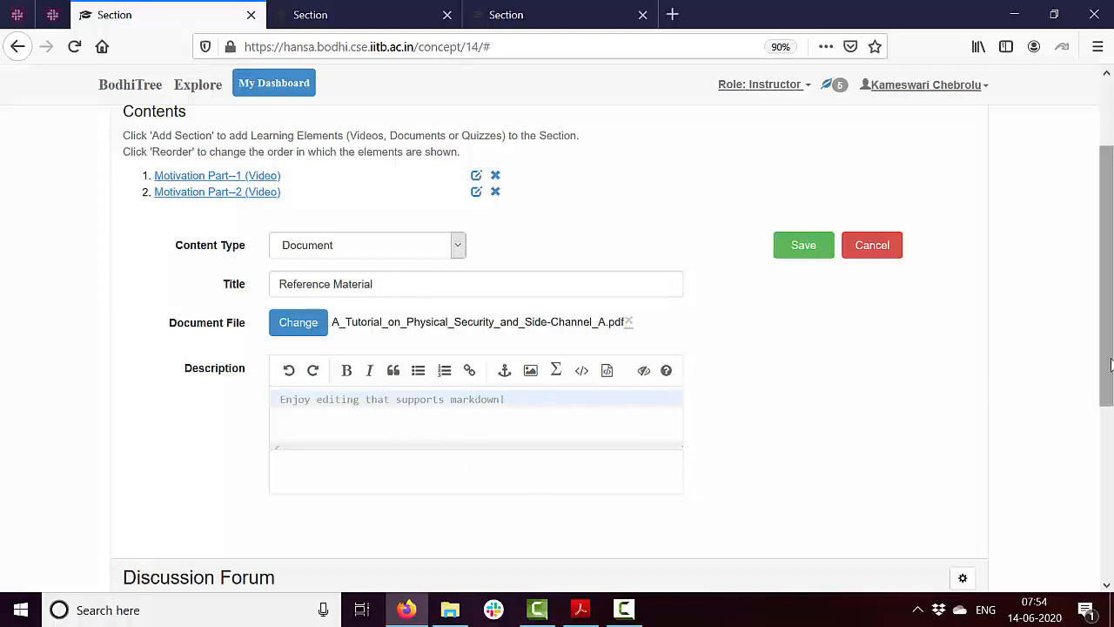
Write the bold text **Heading** in the Description editor.
scroll("down", 3)
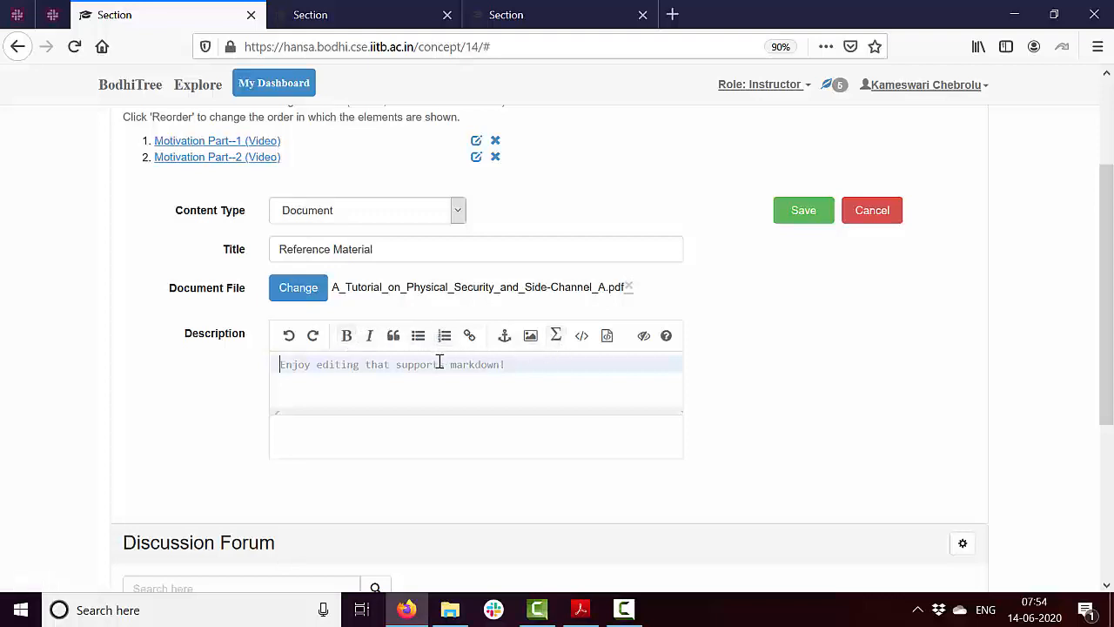
scroll("down", 3)
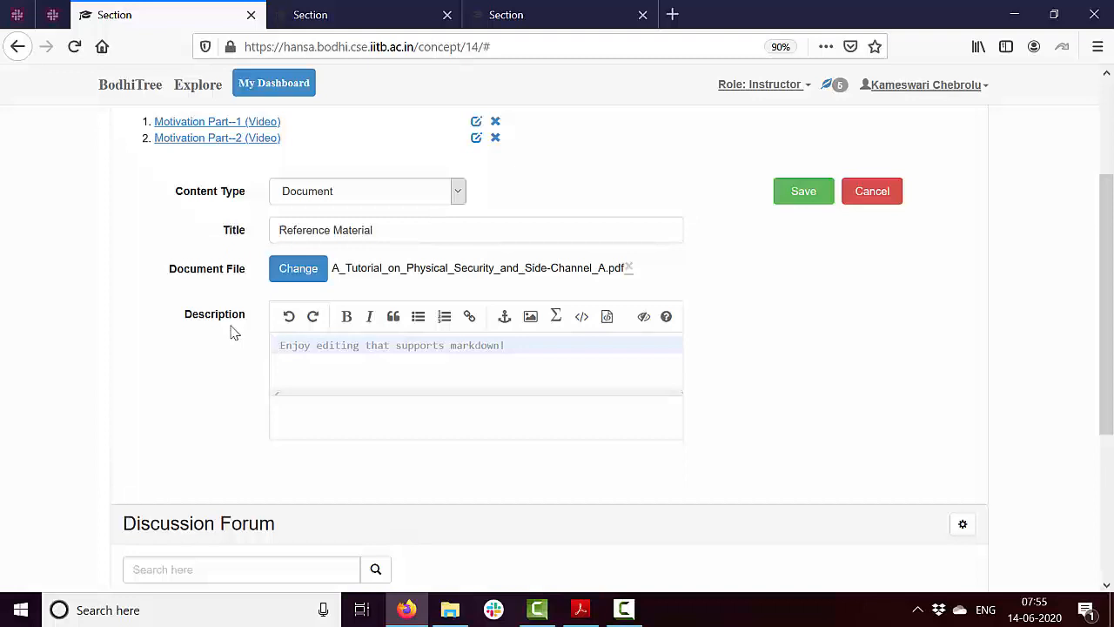
mouse_move(298, 365)
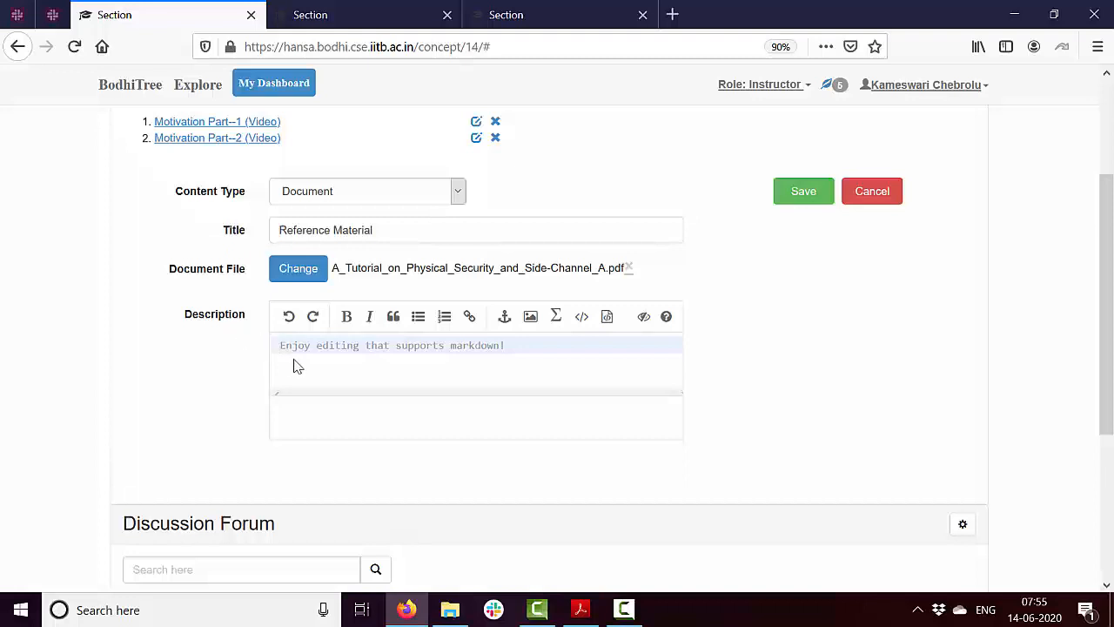
left_click(347, 316)
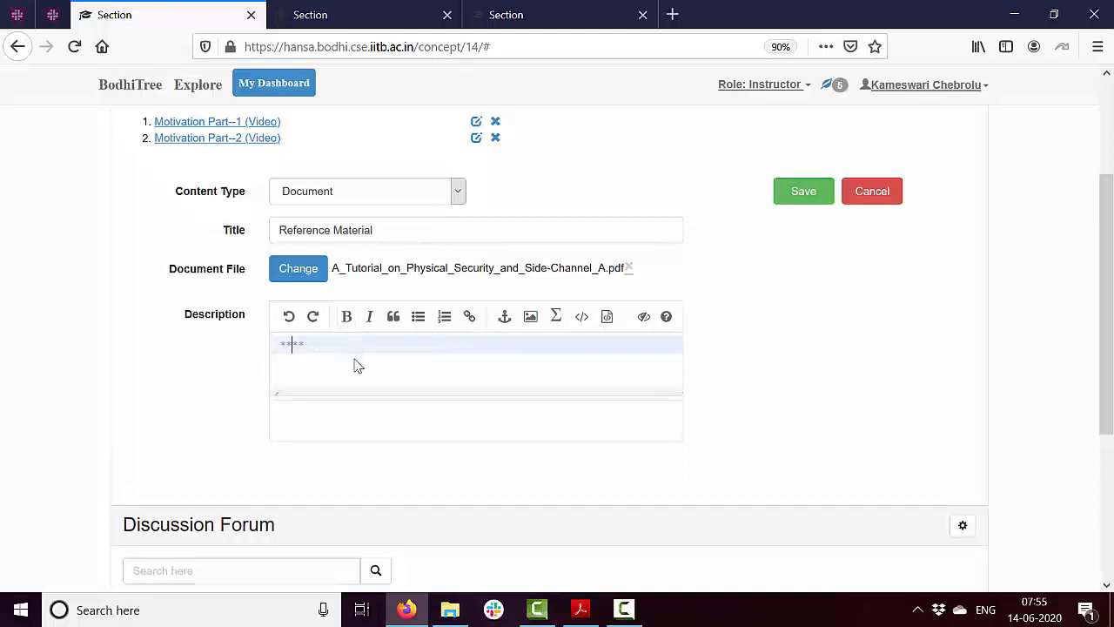
type("He")
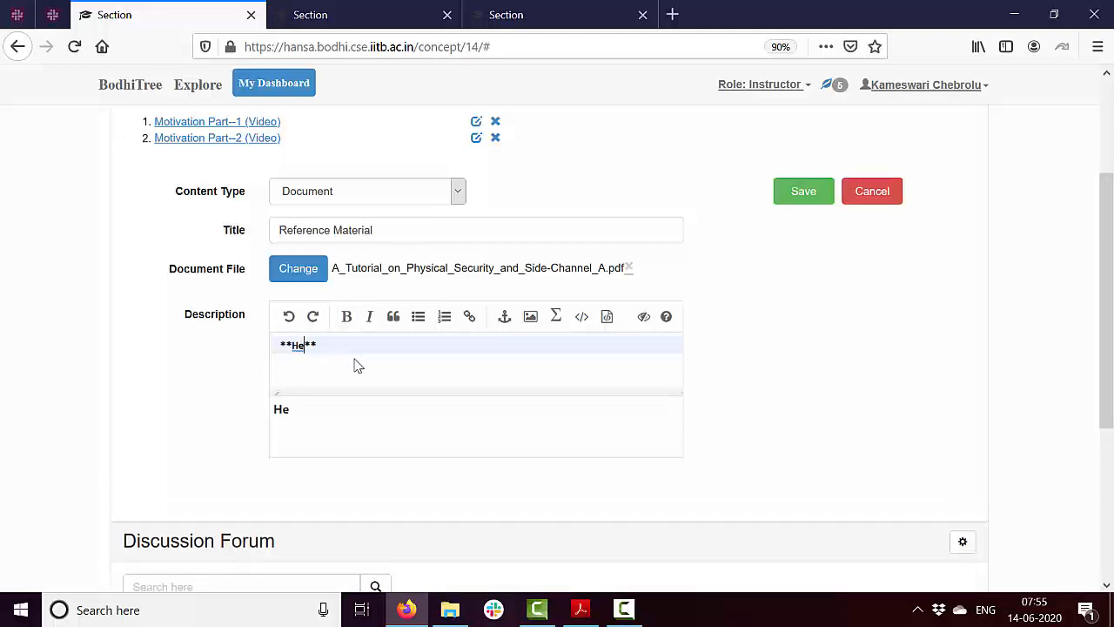
type("ading")
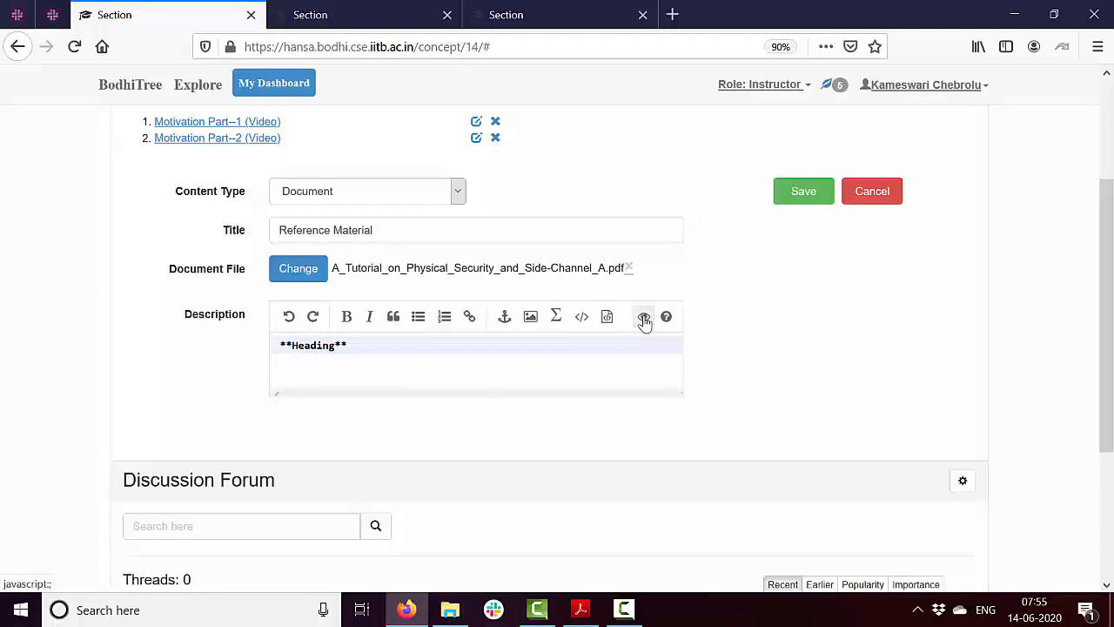
Toggle the live preview and bring up the markdown help.
left_click(643, 316)
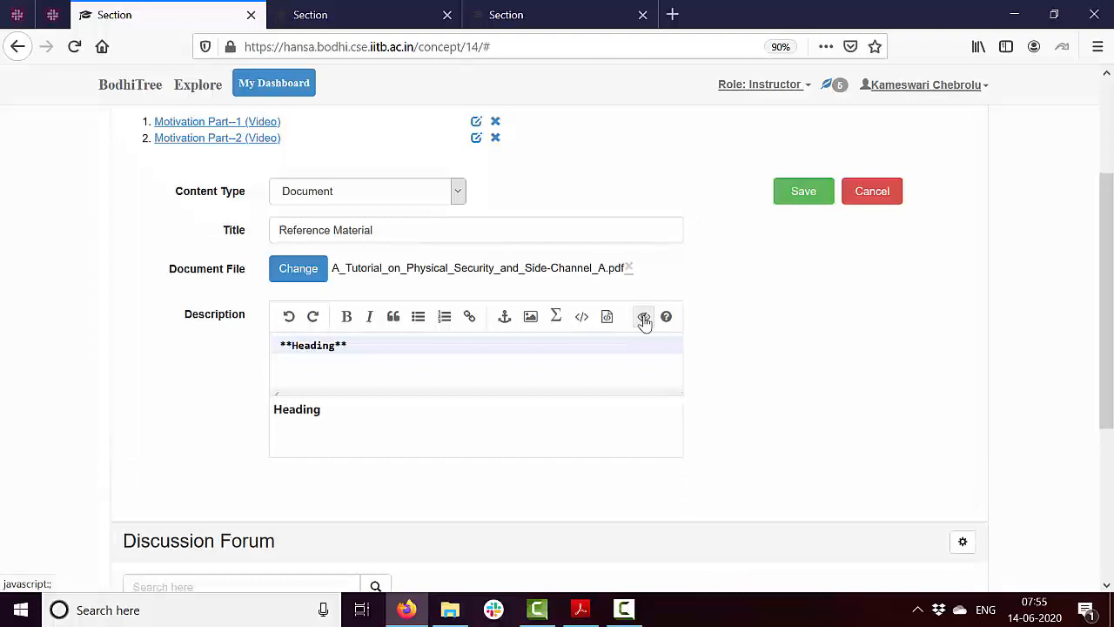
left_click(643, 316)
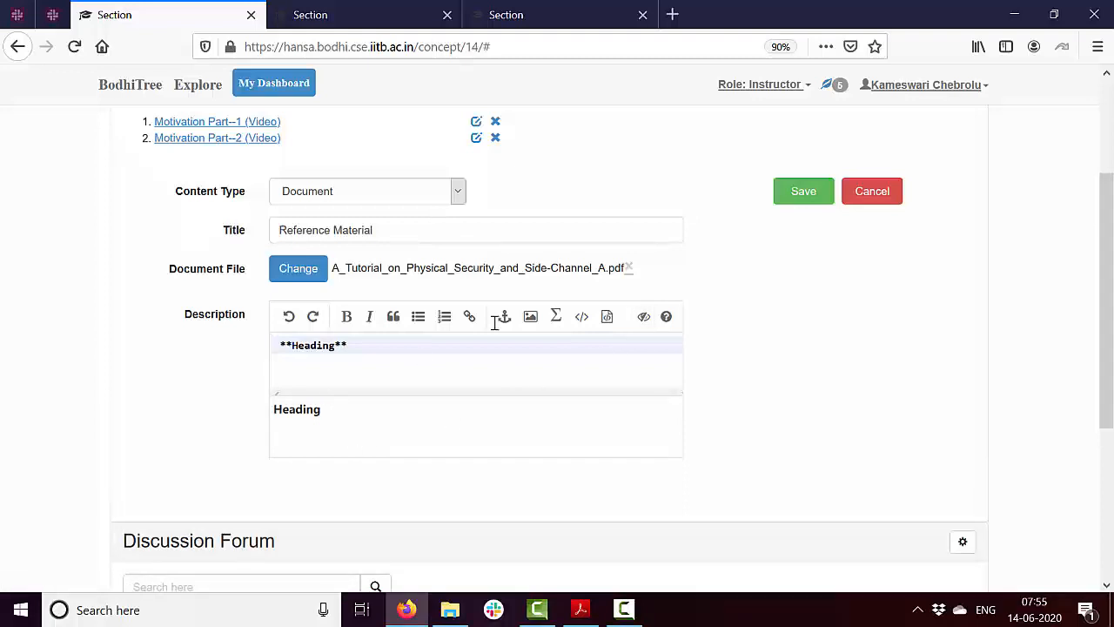
left_click(666, 316)
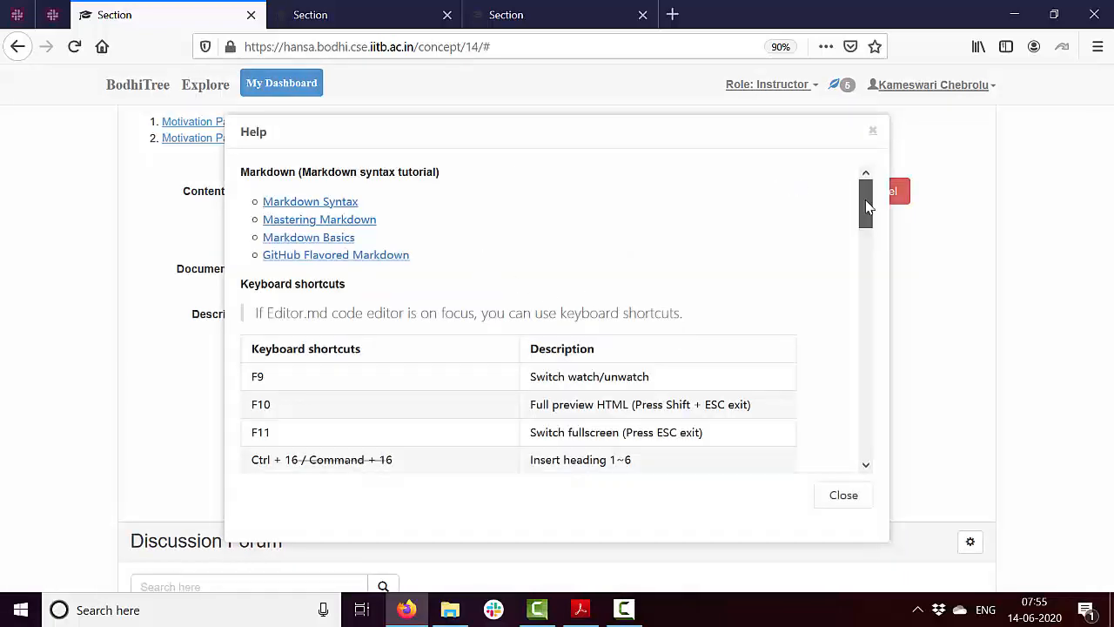
Scroll through the markdown syntax help, then close it.
left_click_drag(865, 209, 865, 279)
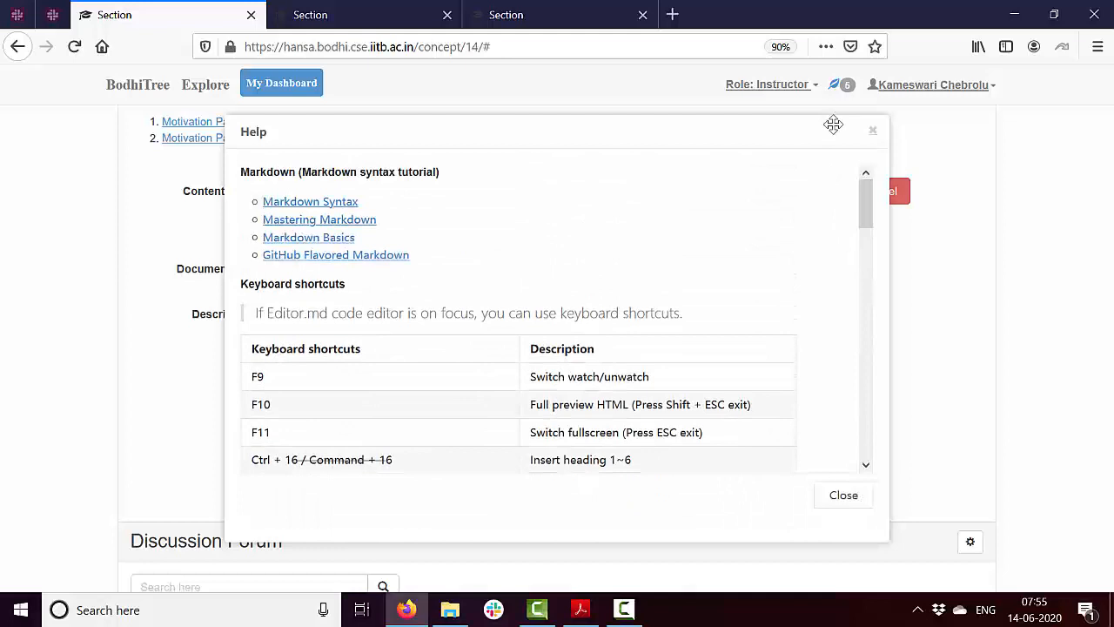
left_click(841, 494)
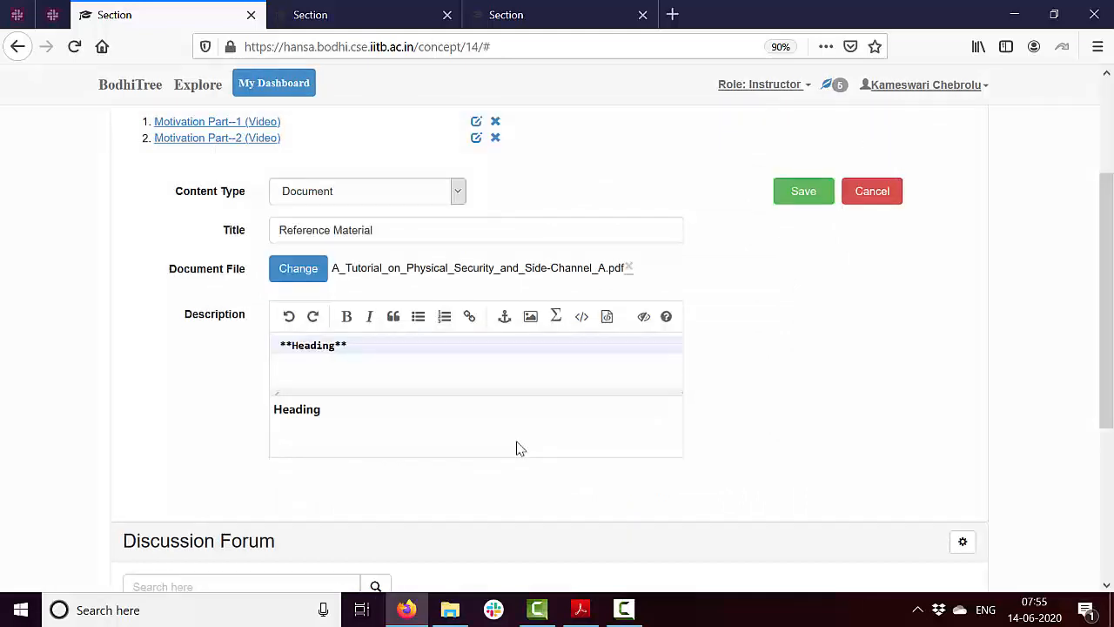
Add the paragraph 'This is the next para' and bullet items 'List1' and 'List 2'.
left_click(353, 345)
type(" *Italized Text*")
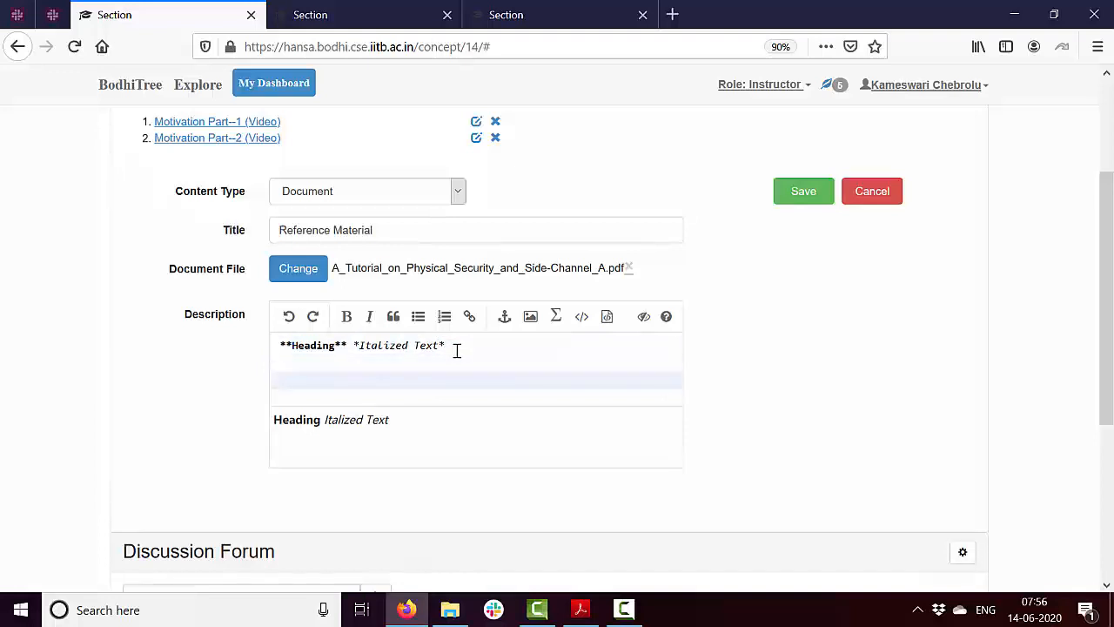
type("This is")
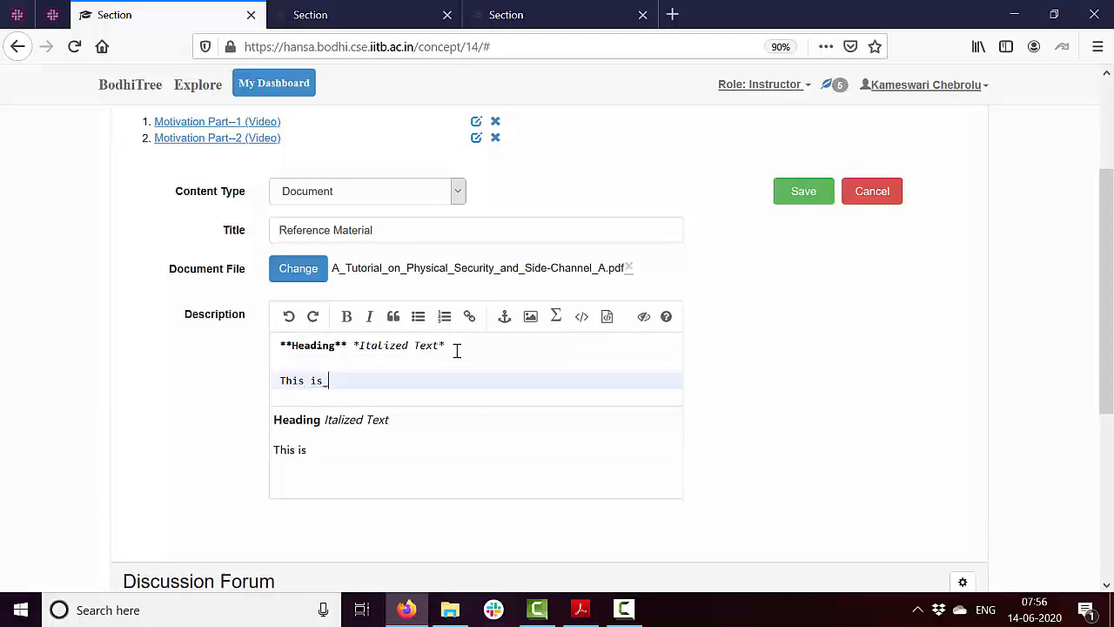
type("the next para")
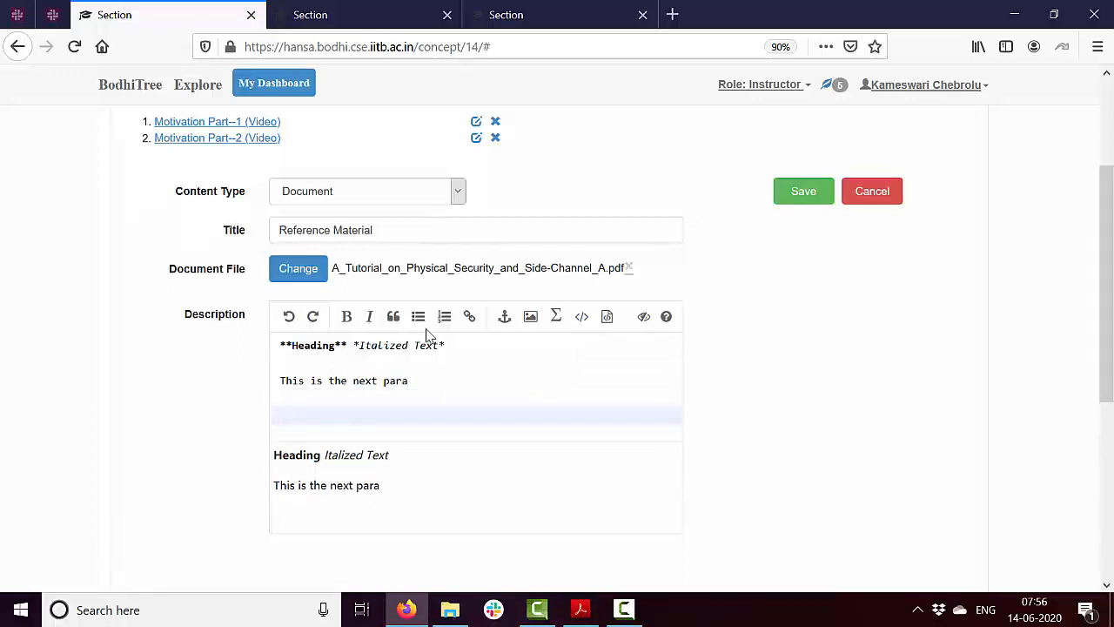
type("-")
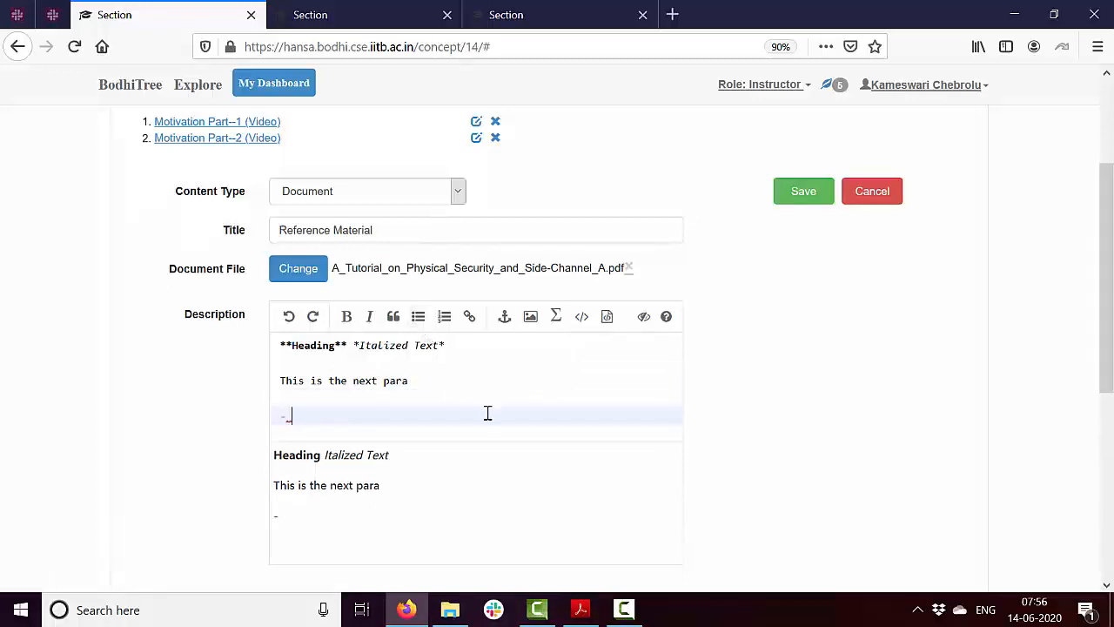
type("List1")
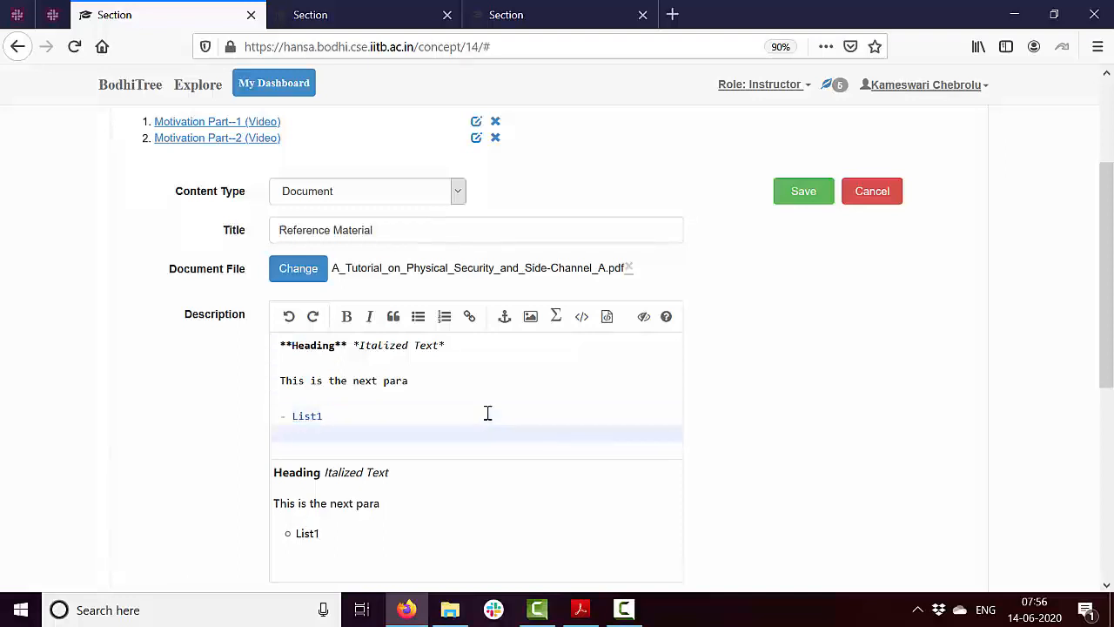
left_click(417, 316)
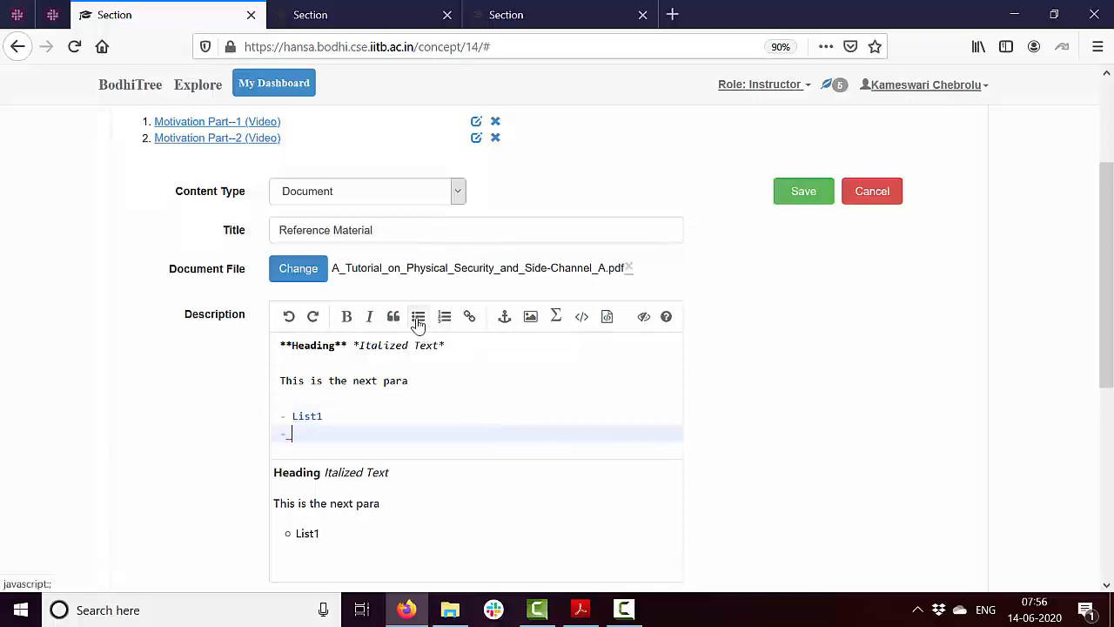
type("List 2")
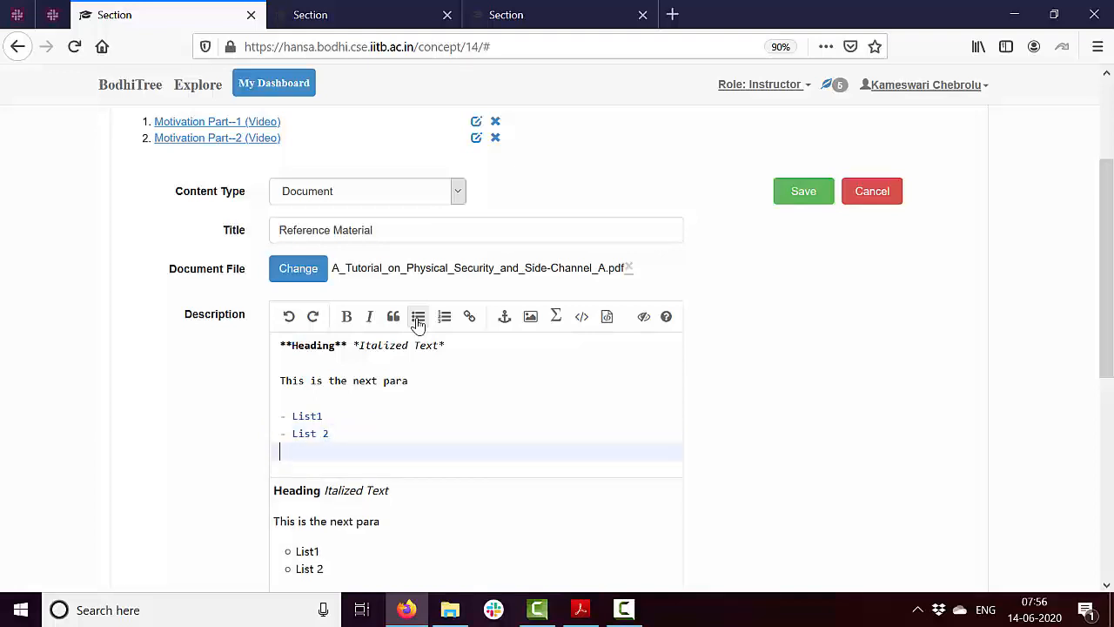
Add numbered items 'Ordered list 1', 'Ordered list 2' and the line 'Link to some document'.
left_click(444, 316)
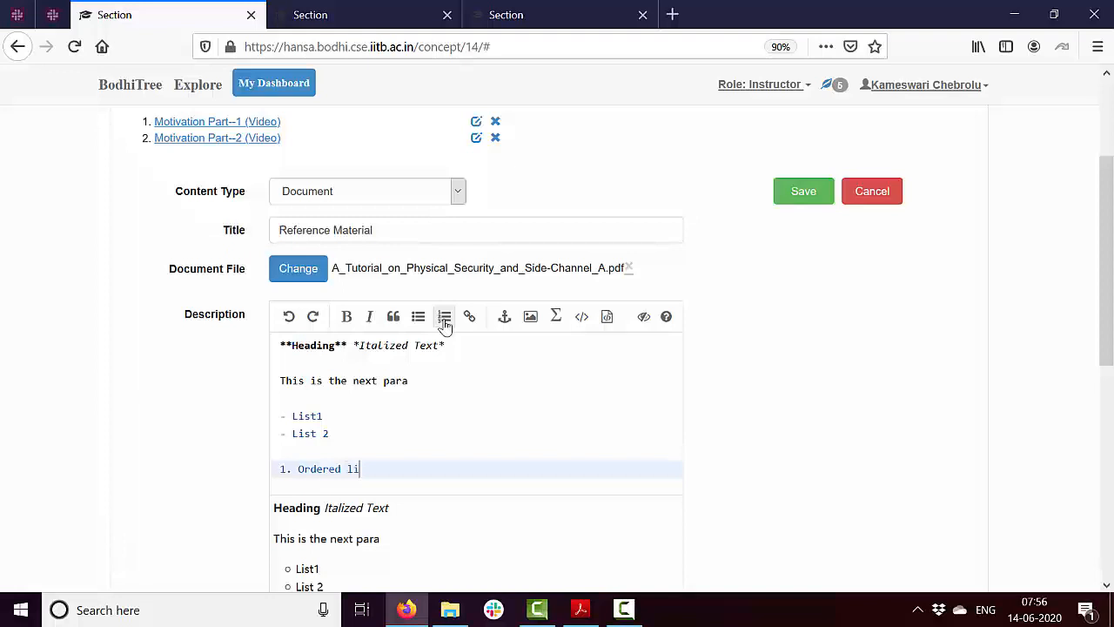
type("st 1")
type("1. Or")
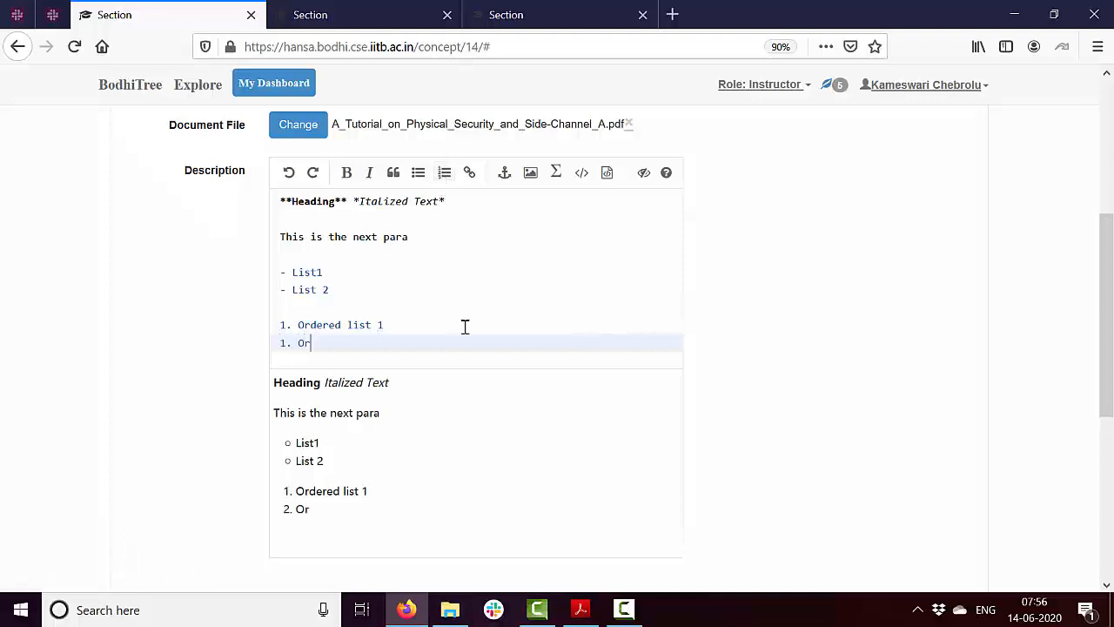
type("dered li")
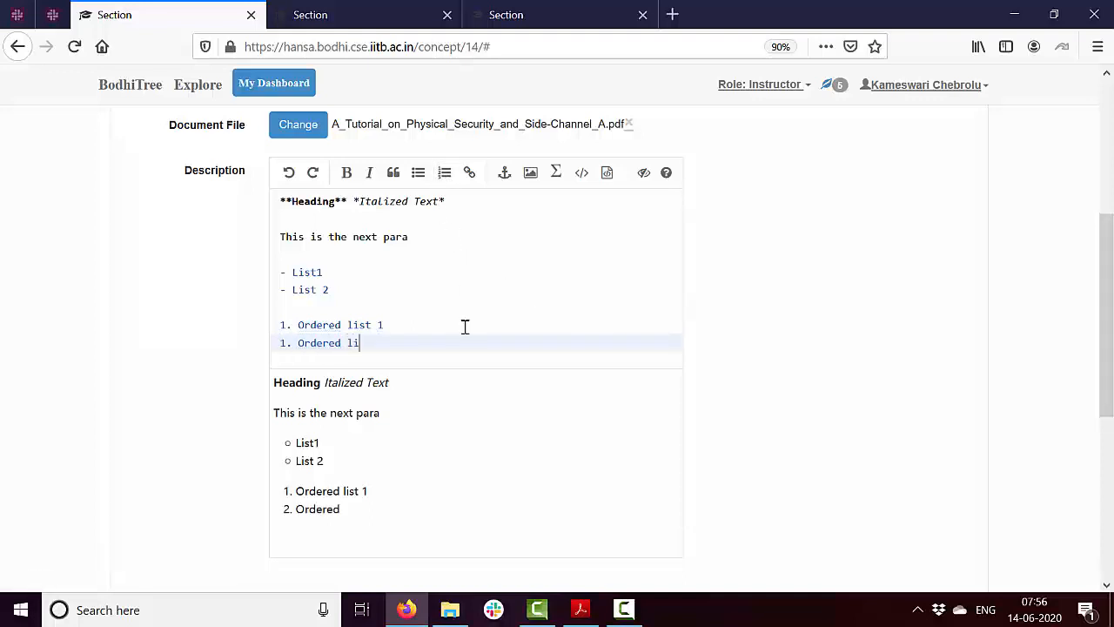
type("st 2")
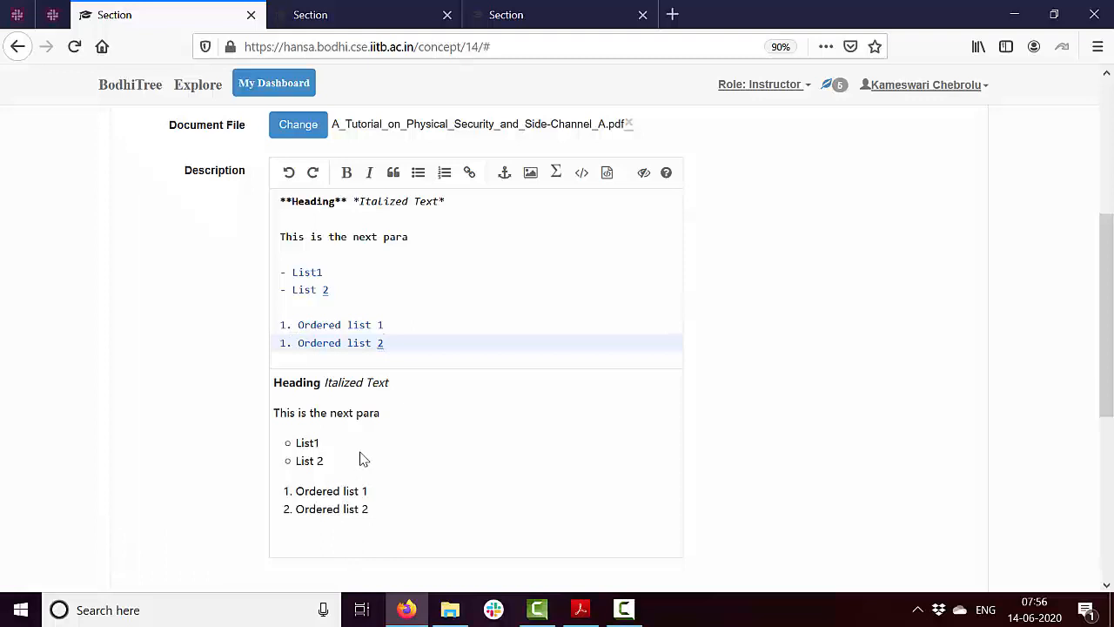
mouse_move(398, 316)
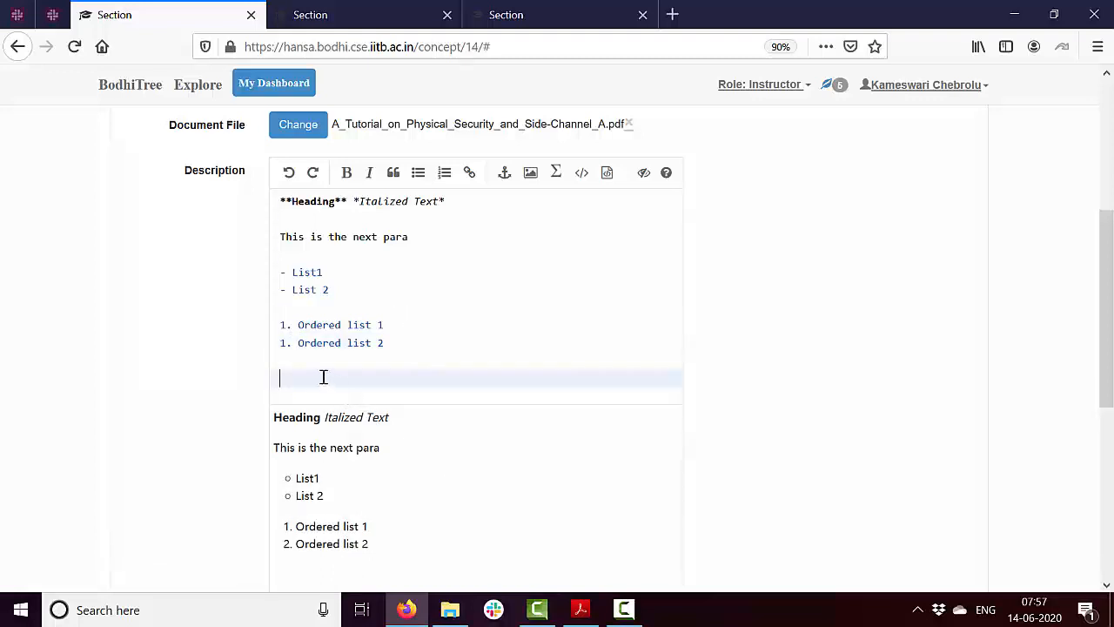
type("Link to")
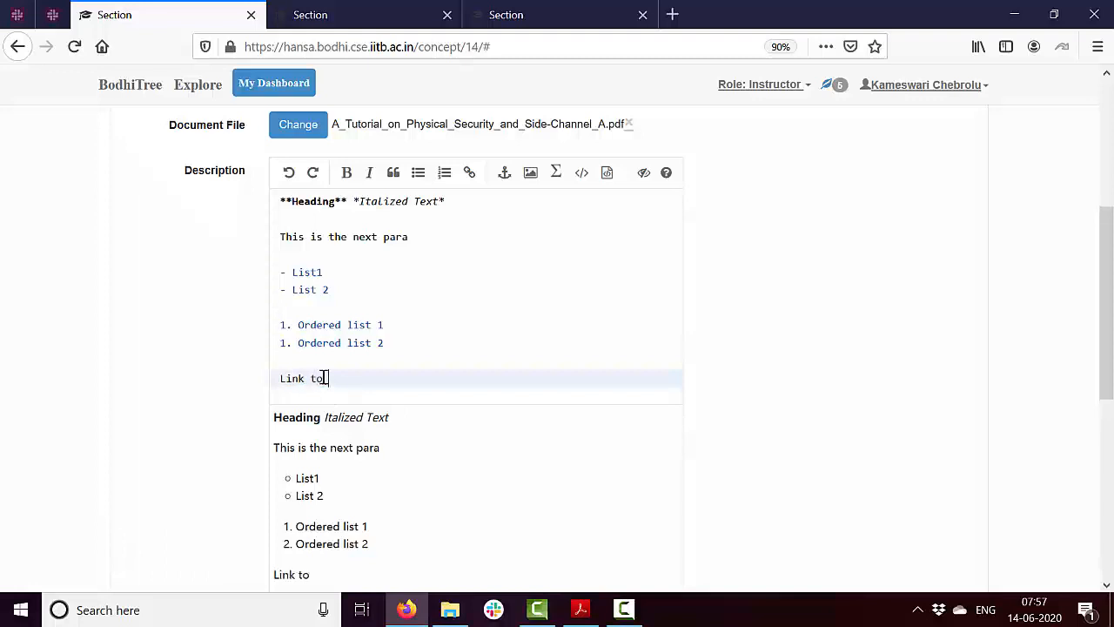
type("some dou")
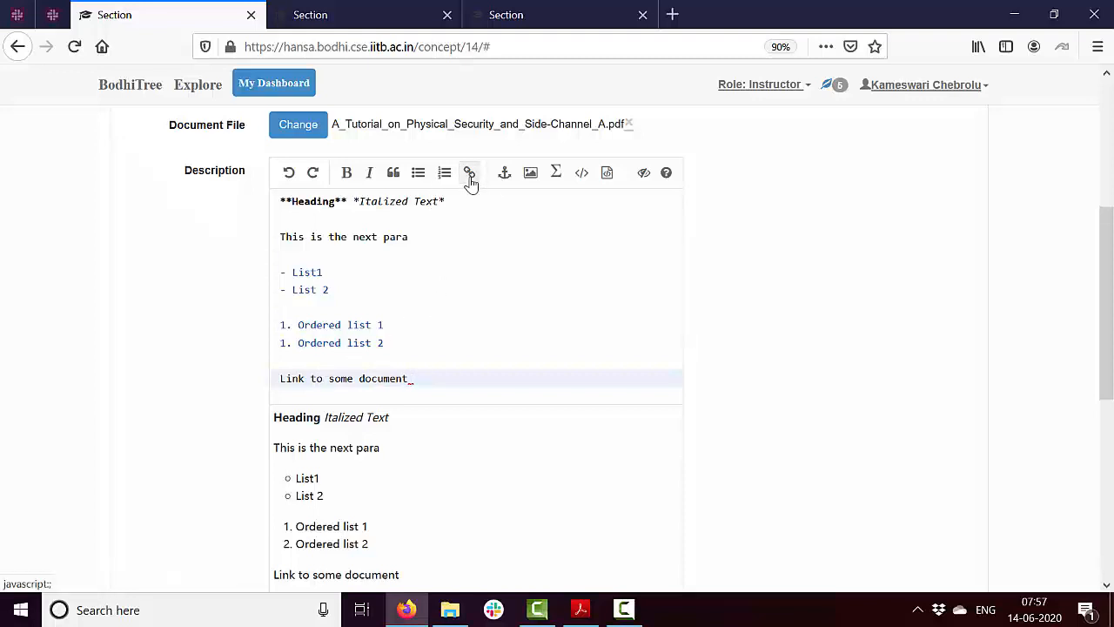
left_click(468, 173)
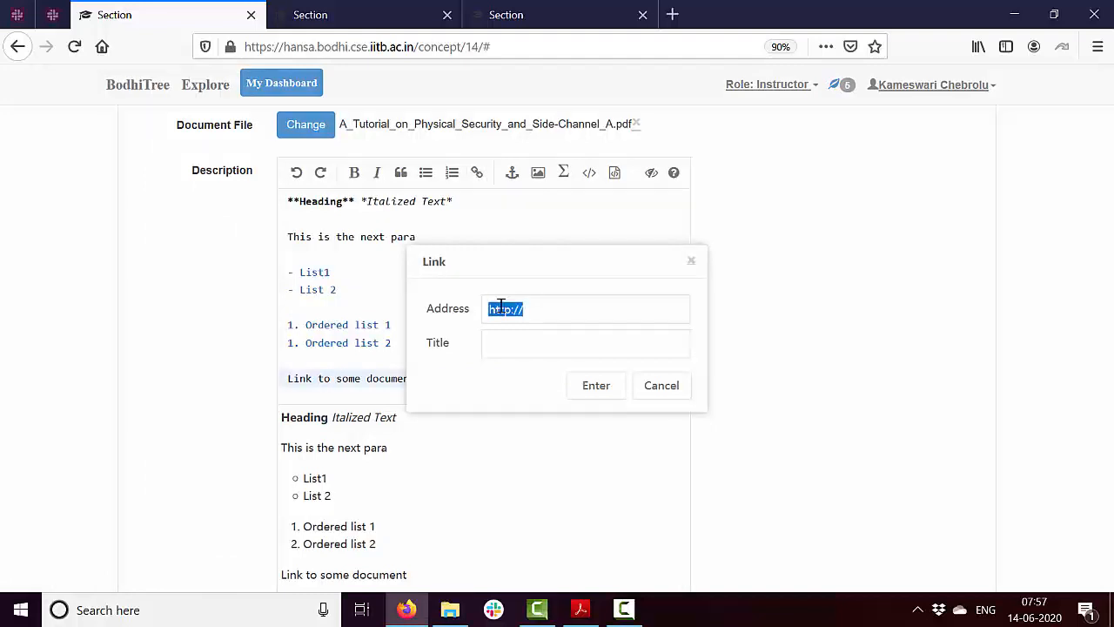
type("www.iitb.a")
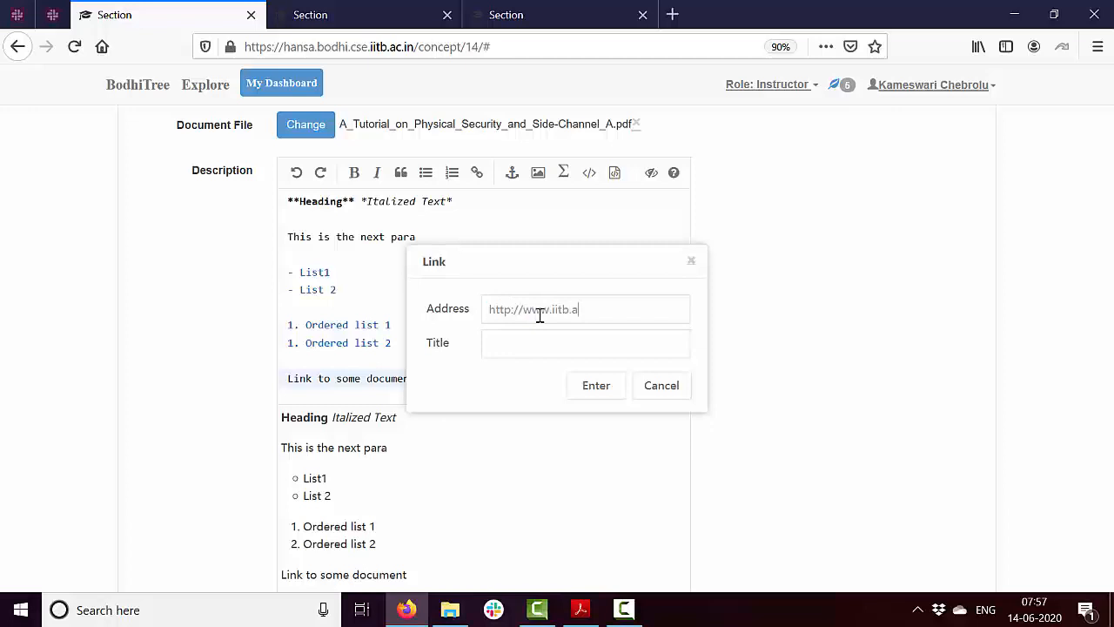
type("c.in")
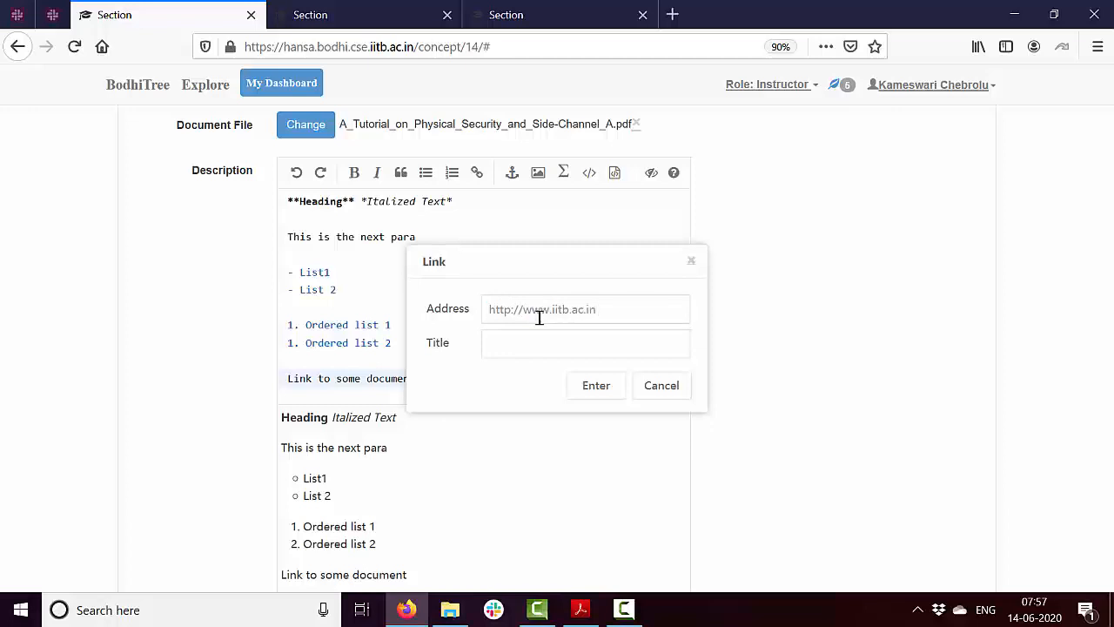
type("IIT")
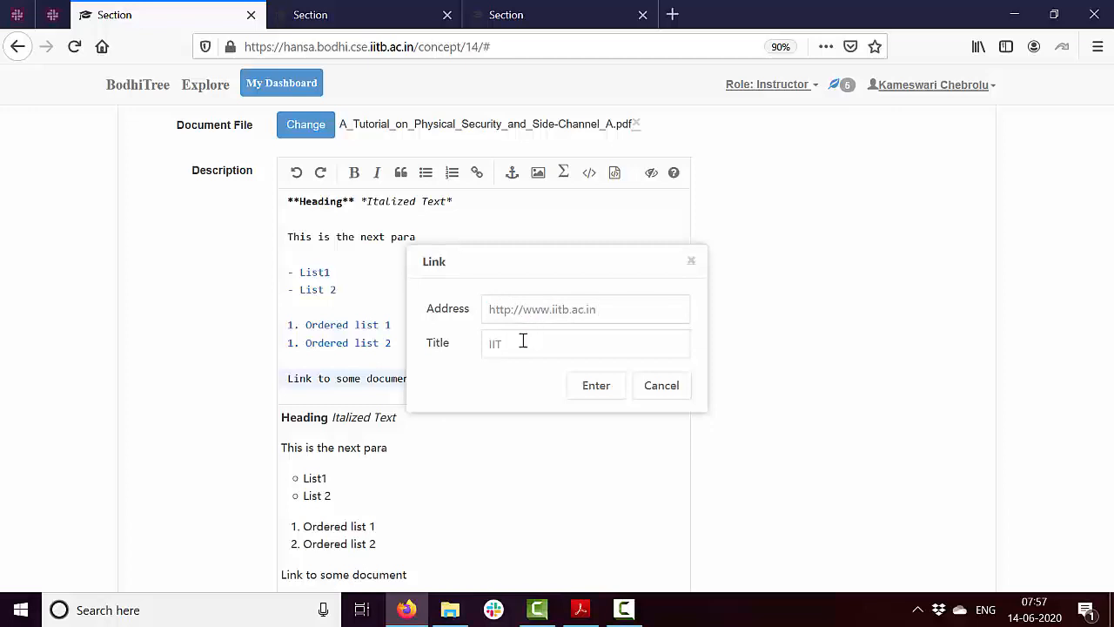
type("Bombay")
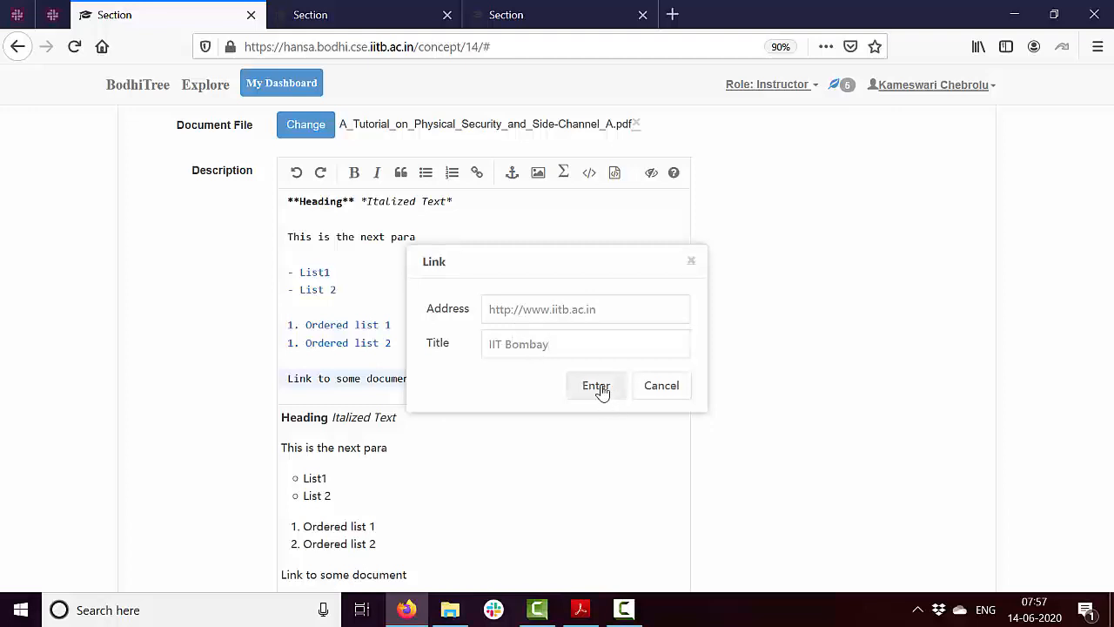
left_click(596, 386)
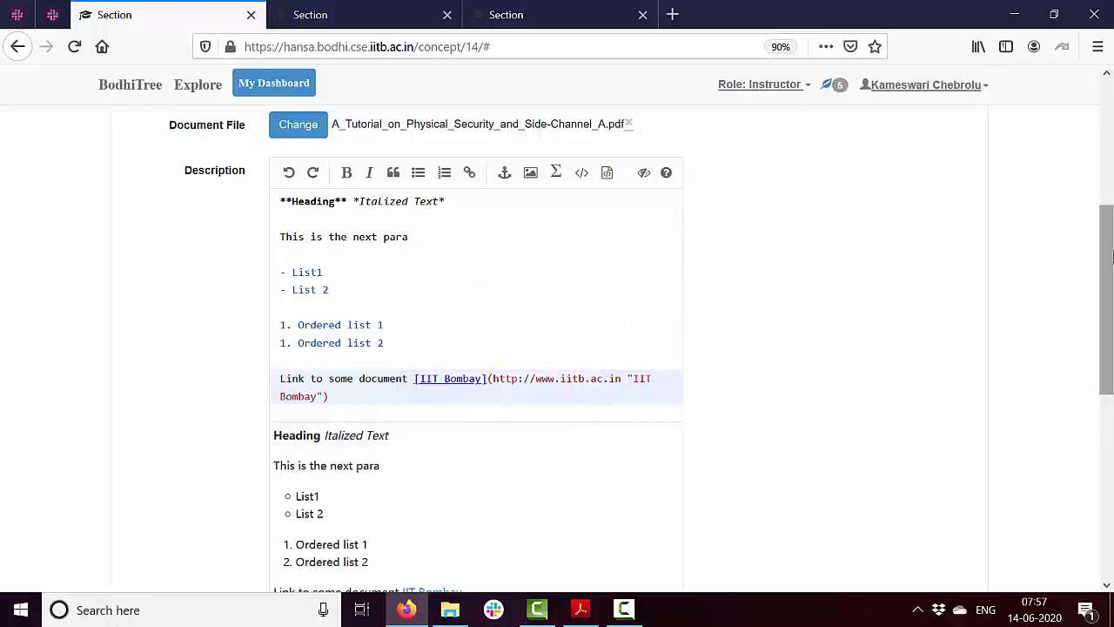
scroll("down", 3)
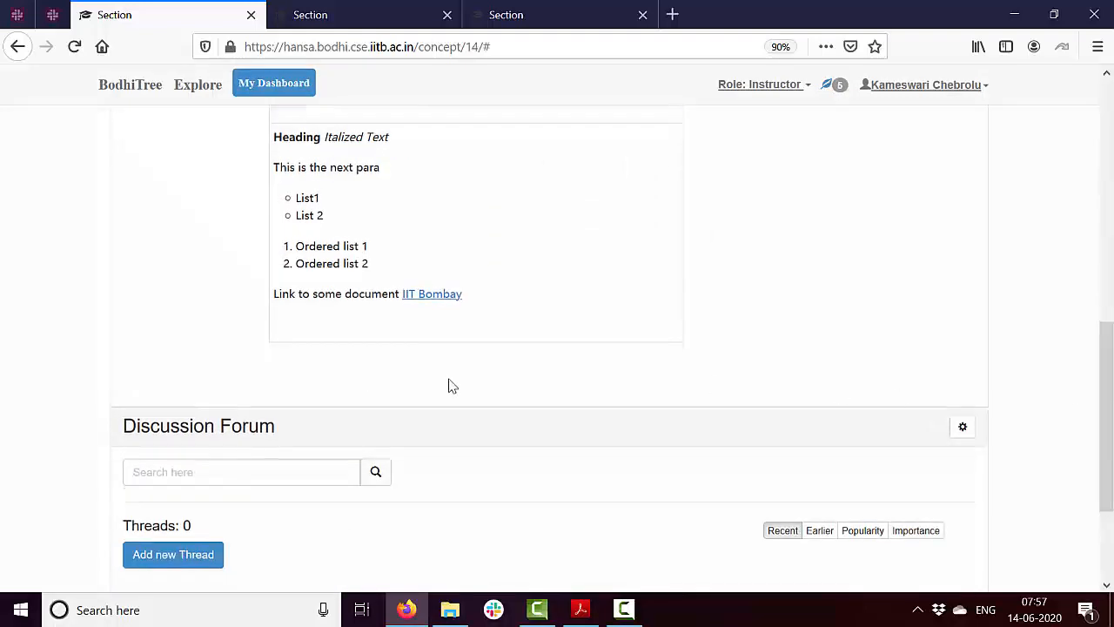
mouse_move(466, 314)
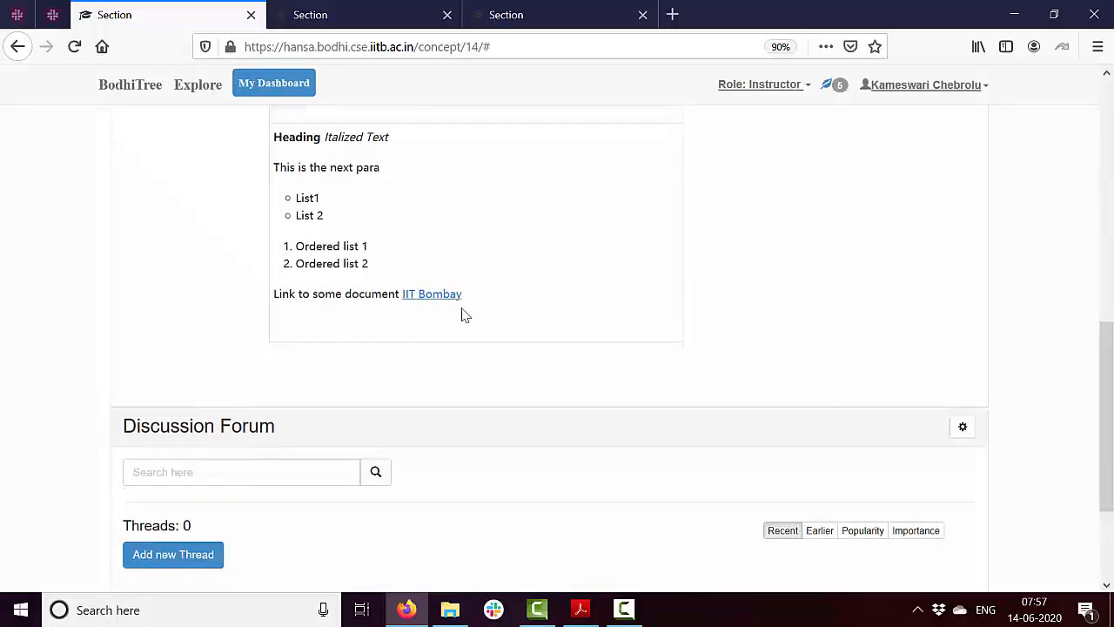
mouse_move(432, 293)
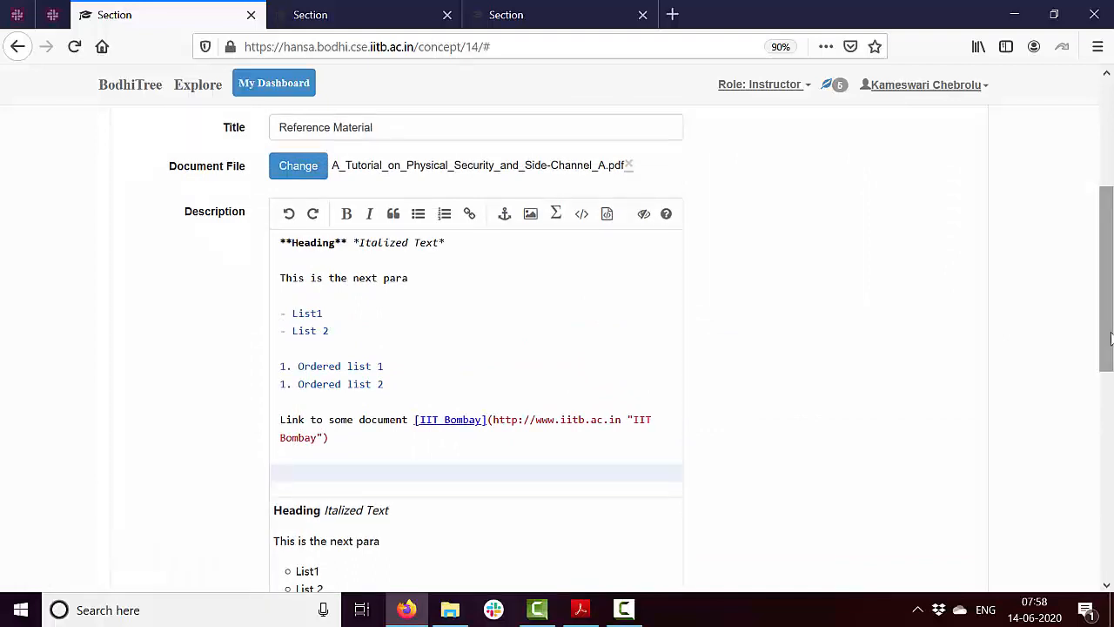
Upload the protocol.png comic image and raise its height to 300px.
left_click(278, 472)
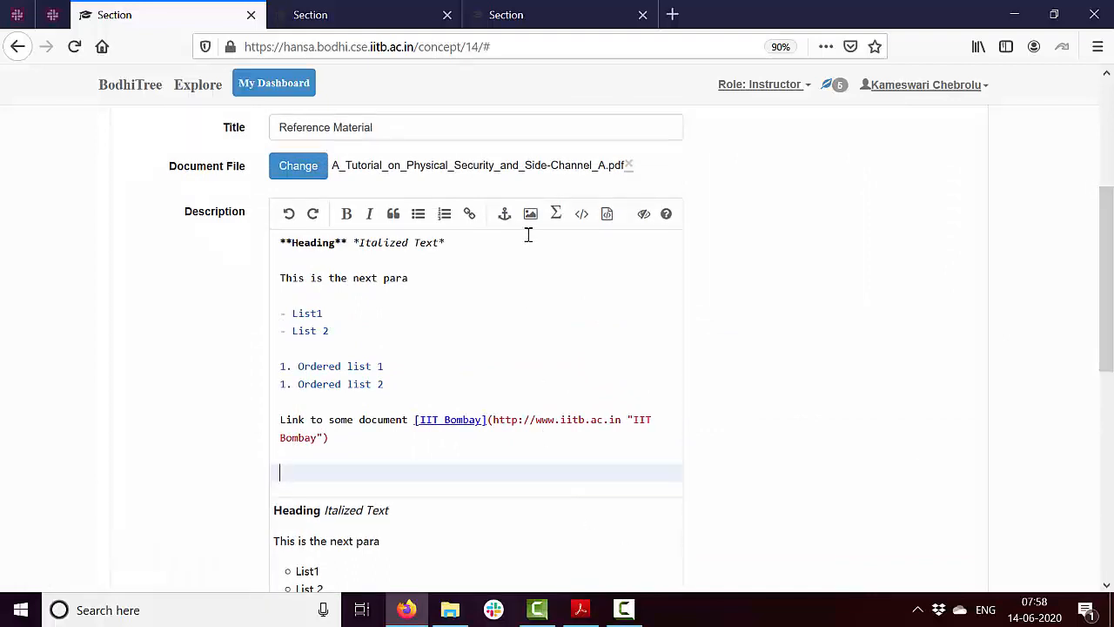
left_click(530, 214)
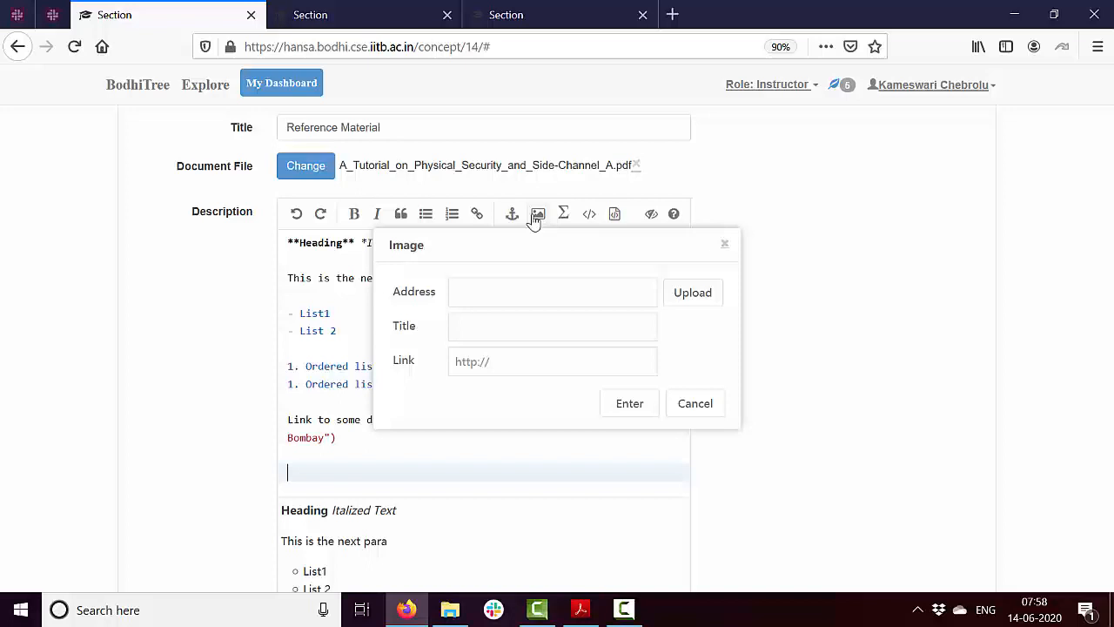
left_click(692, 292)
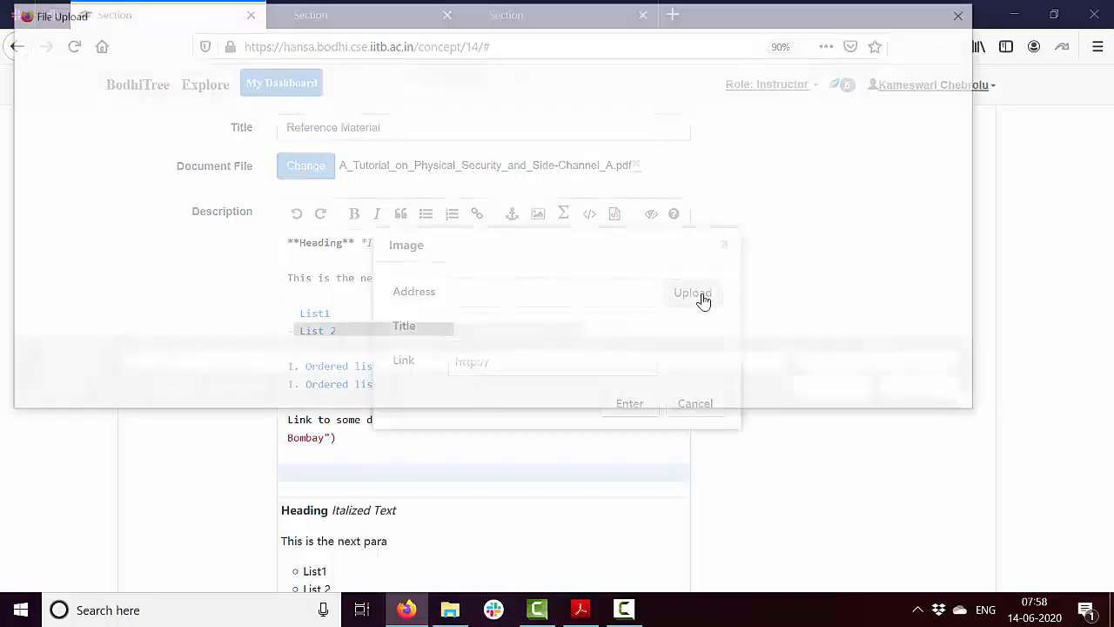
left_click(692, 292)
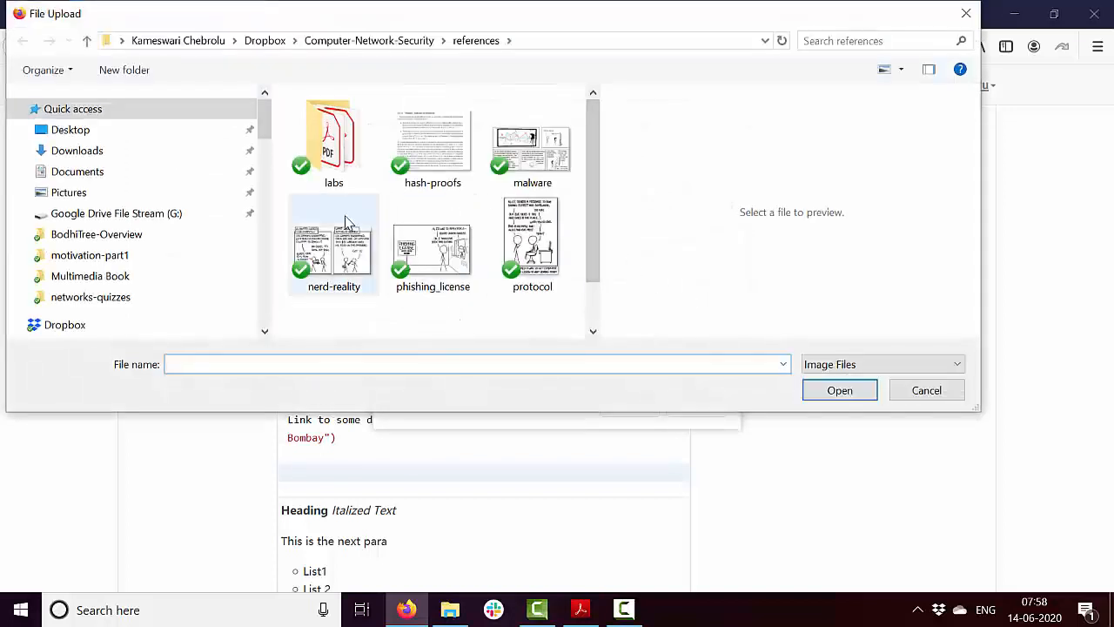
left_click(532, 244)
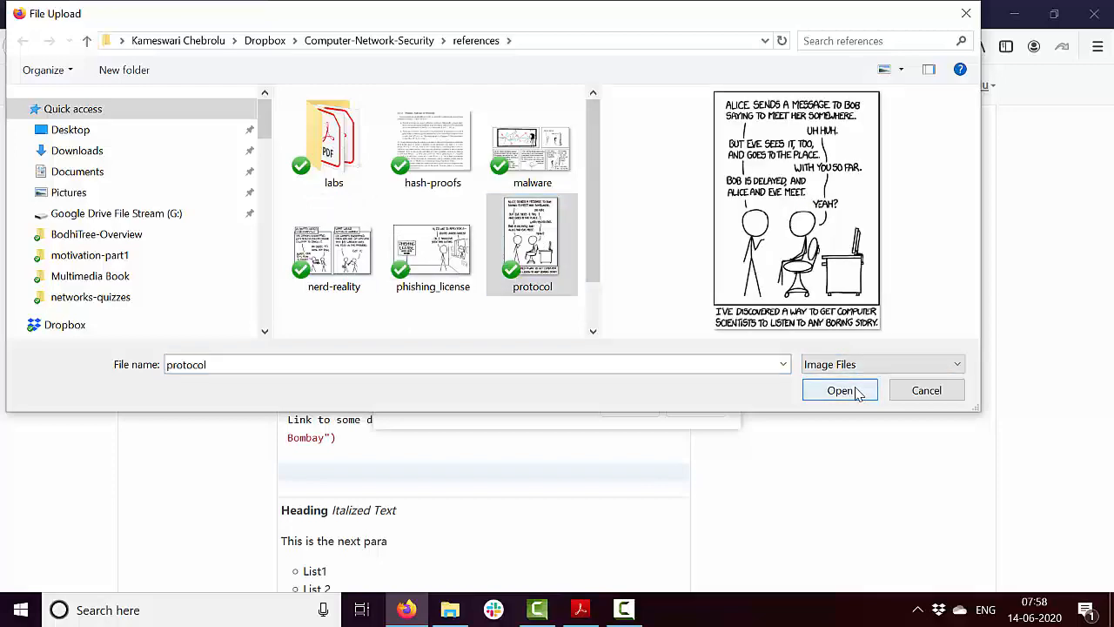
left_click(839, 390)
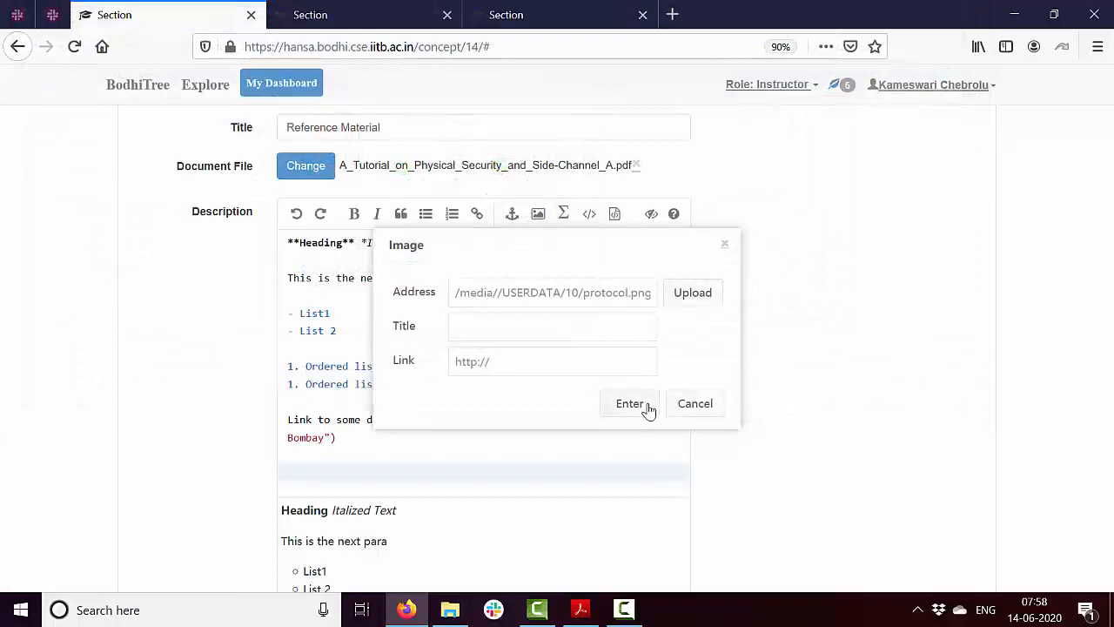
left_click(629, 403)
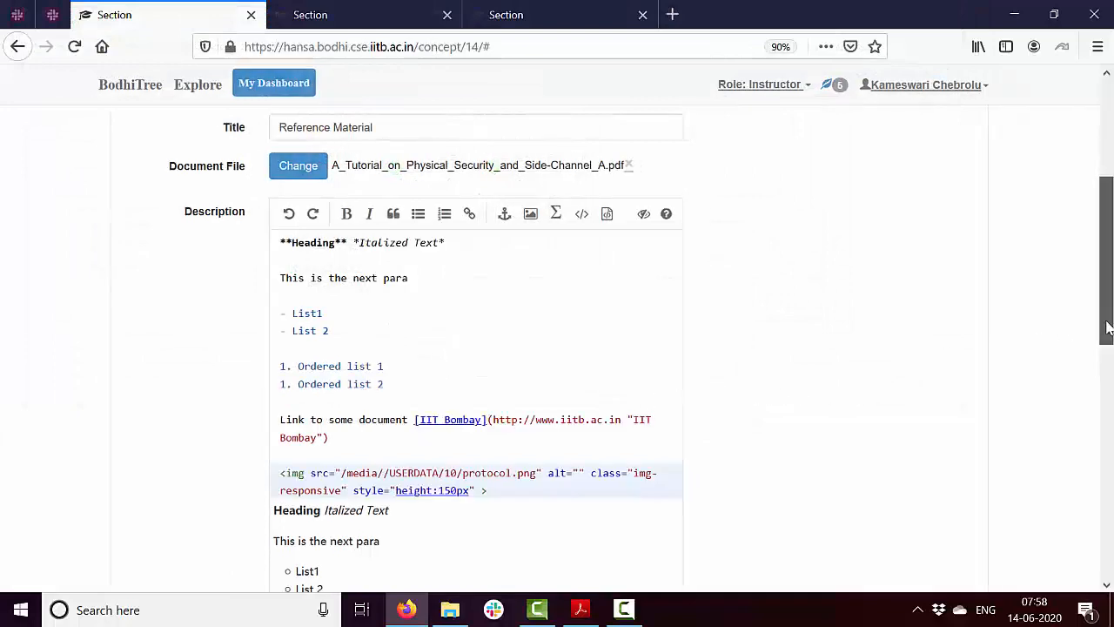
scroll("down", 3)
type("30")
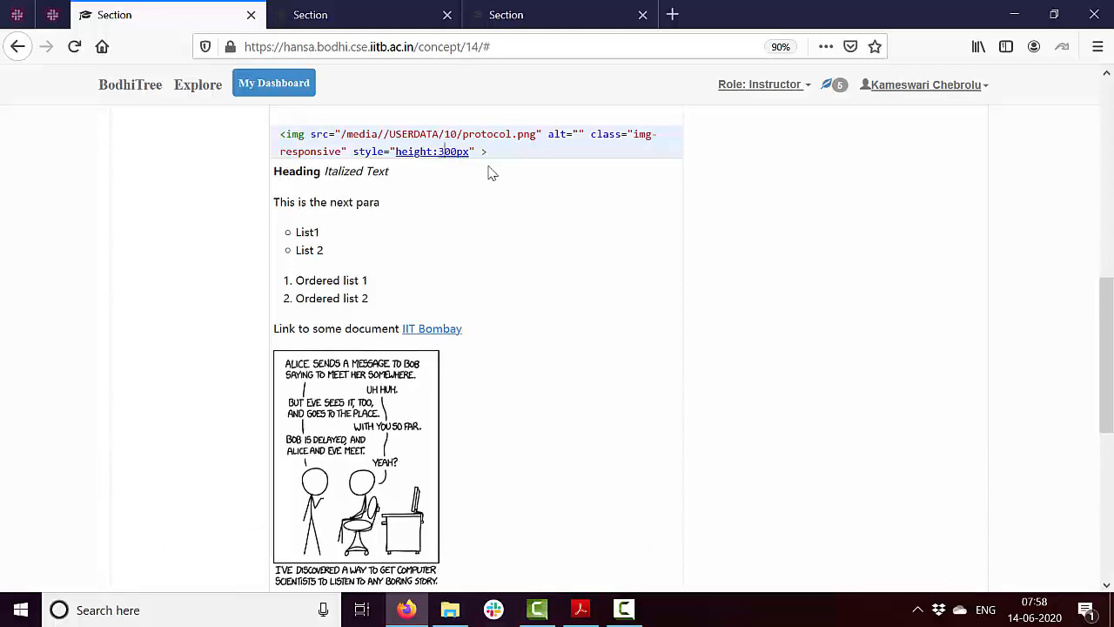
mouse_move(955, 312)
type("$$$$")
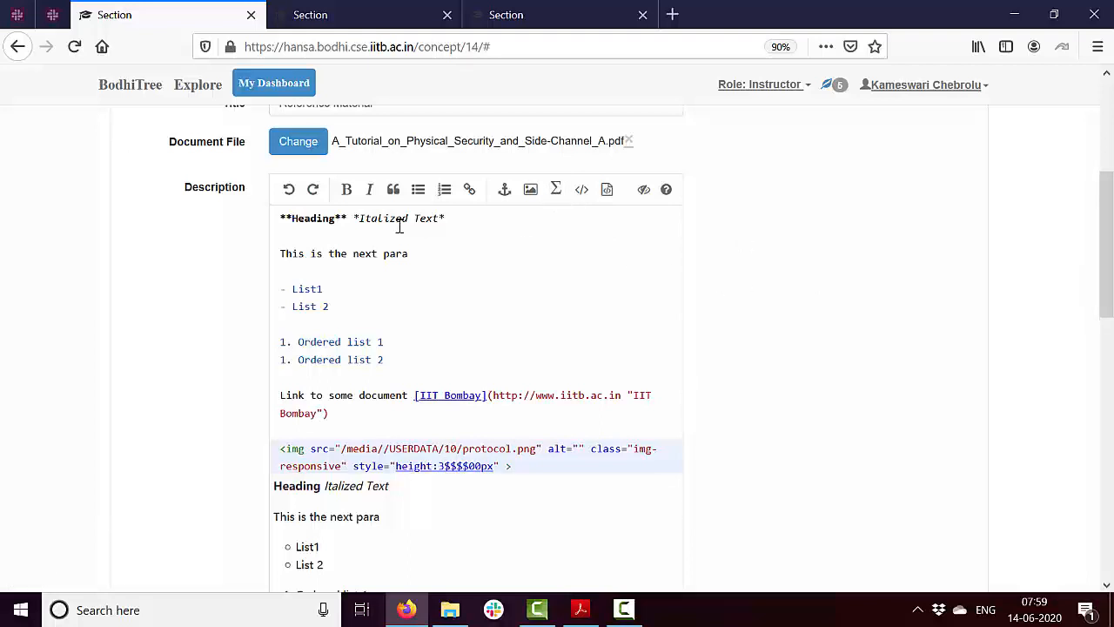
mouse_move(261, 157)
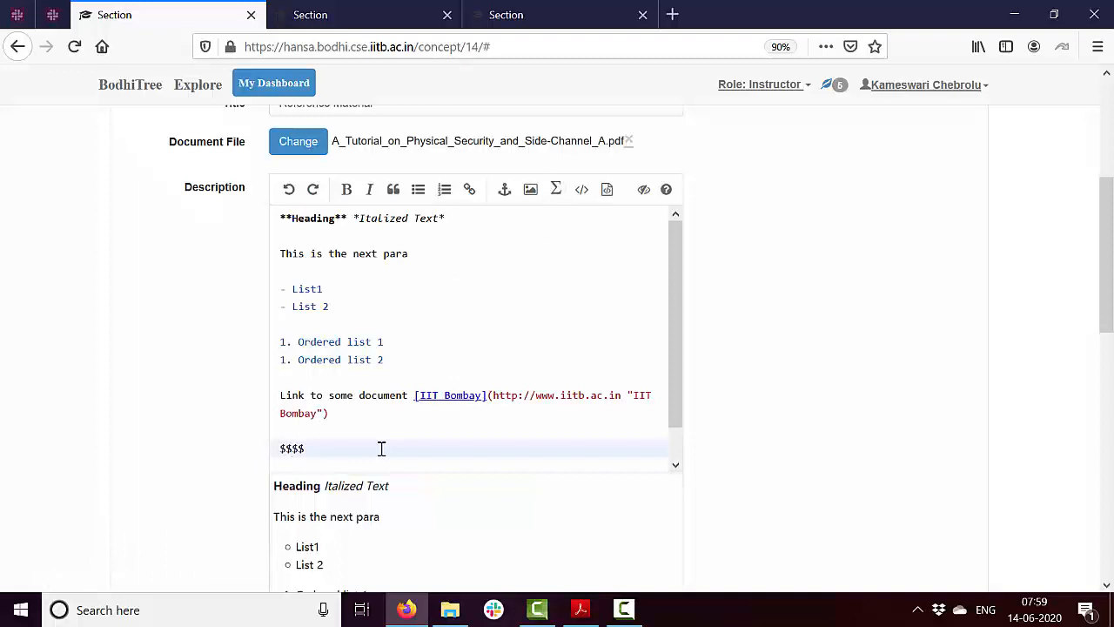
Enter the equation $$e^{i\pi}+1=0$$ on its own line.
type("e^{i\\pi}+1=0")
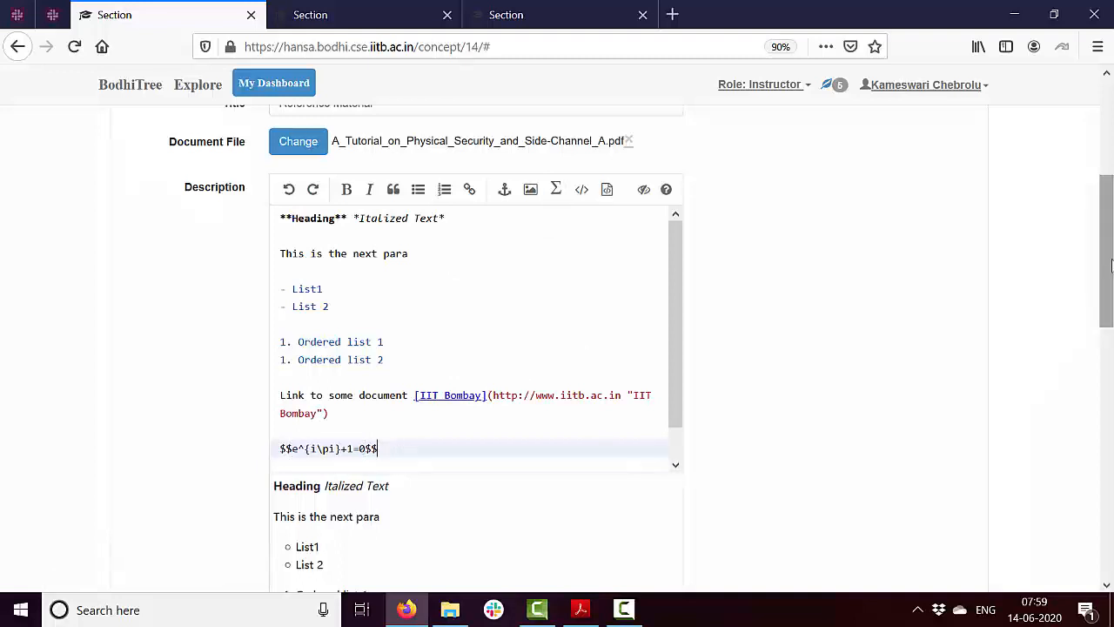
scroll("down", 3)
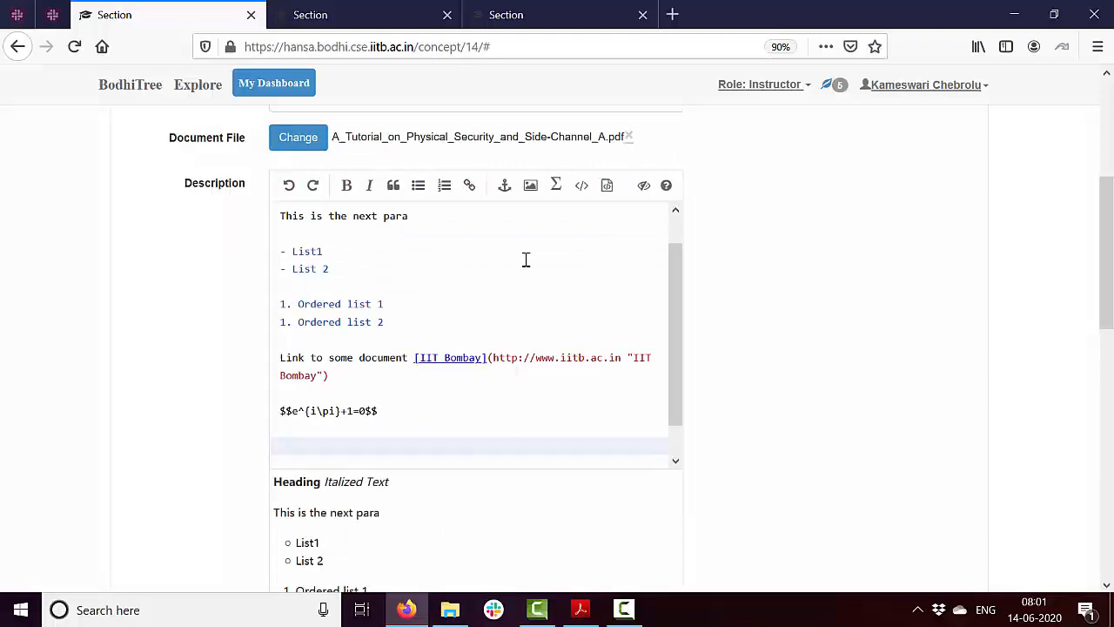
Insert a C code block with the commented for loop and review it.
left_click(606, 184)
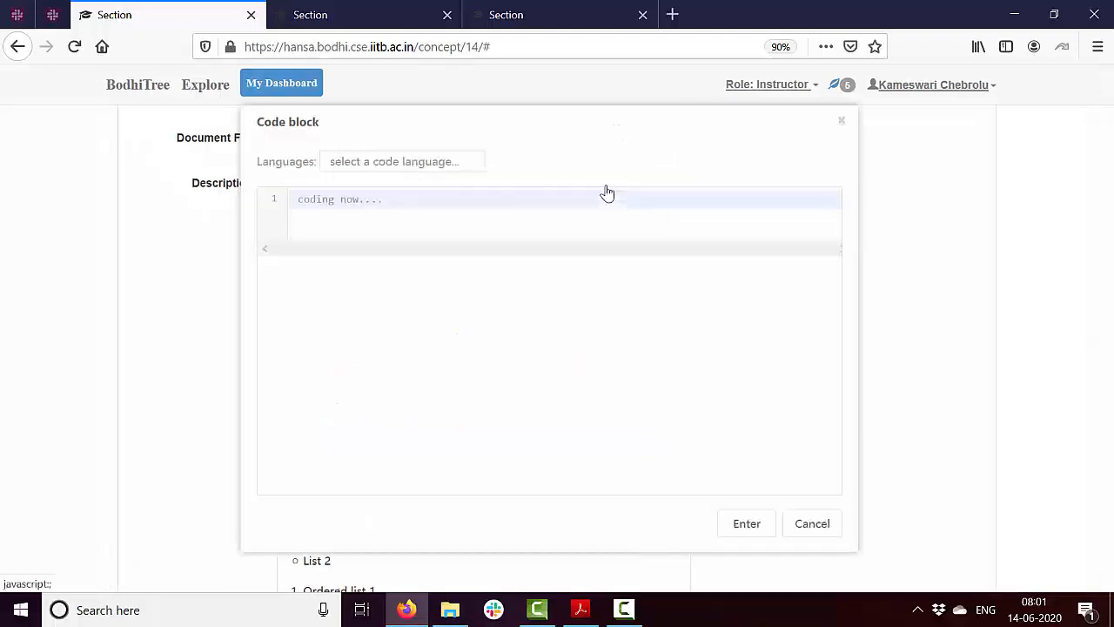
left_click(401, 161)
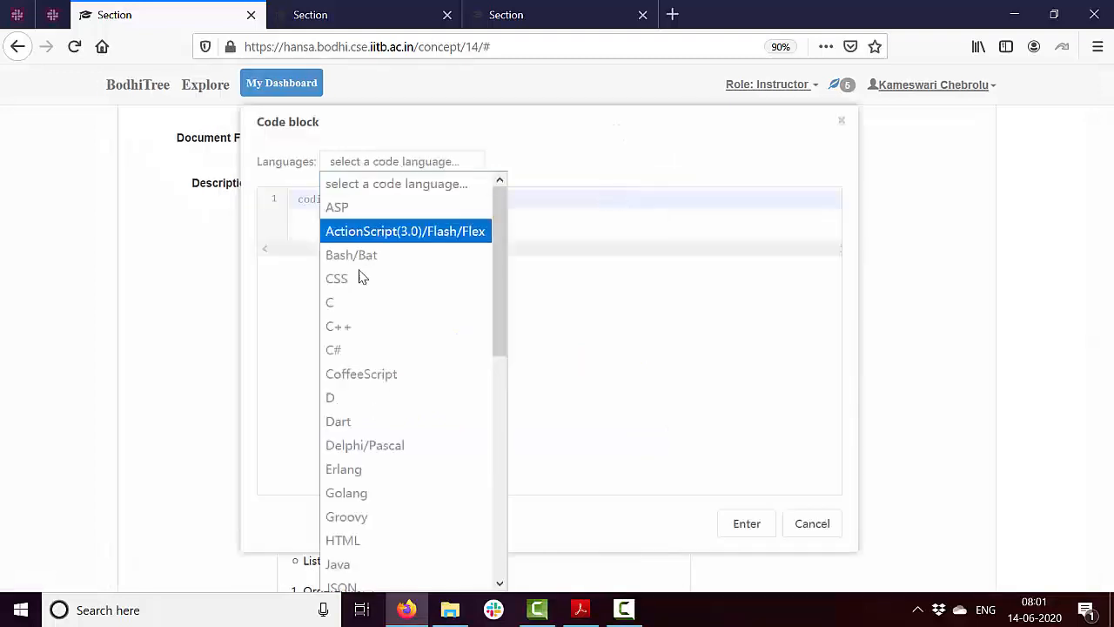
left_click(329, 302)
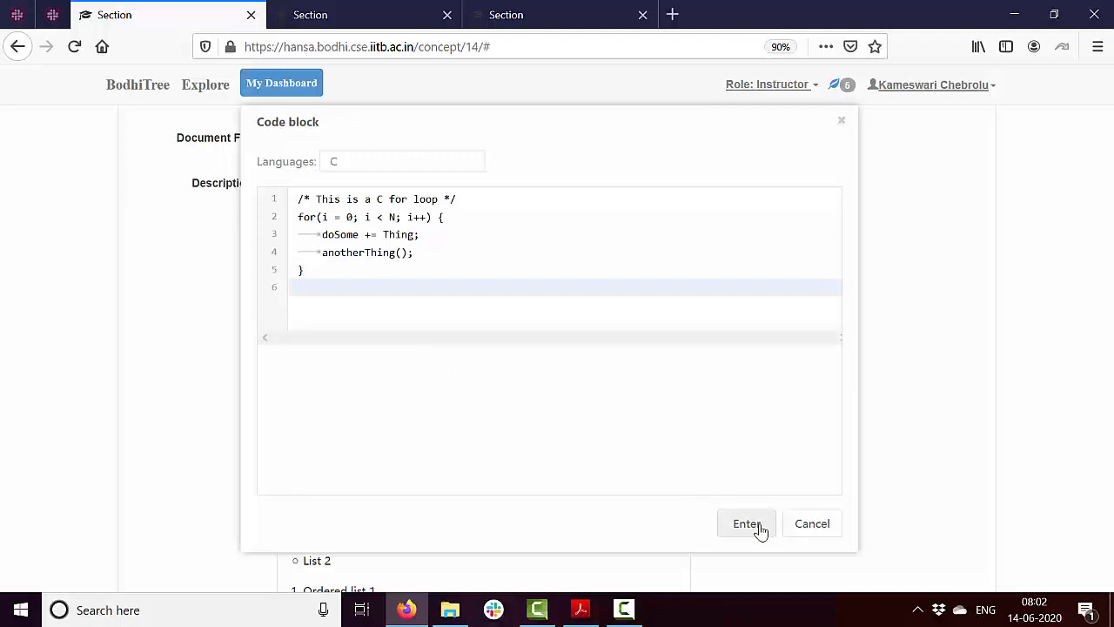
left_click(745, 523)
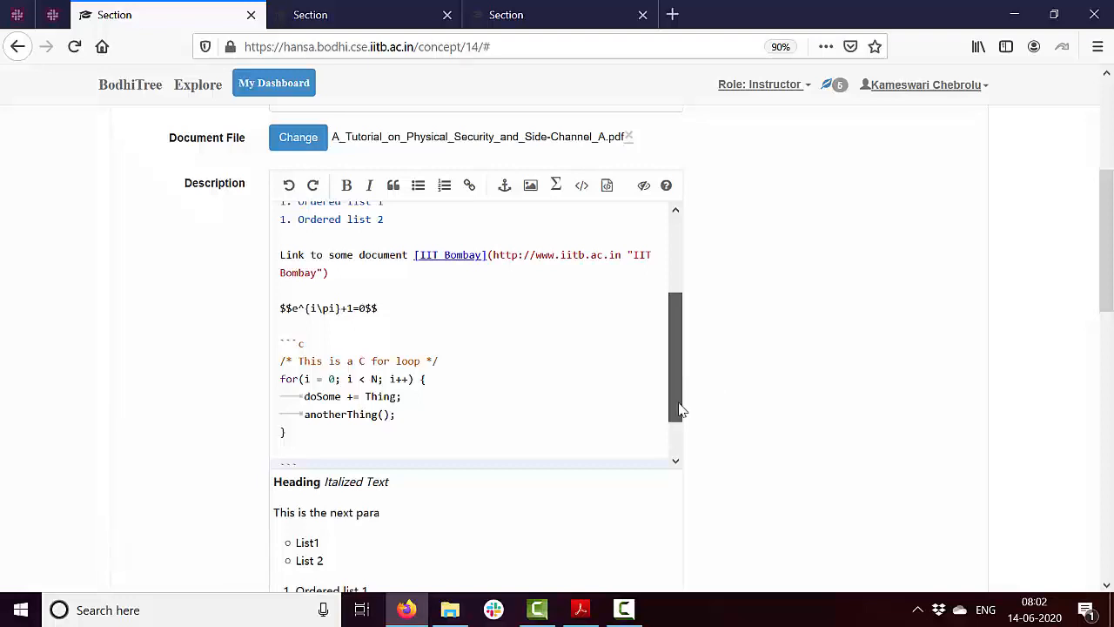
scroll("down", 3)
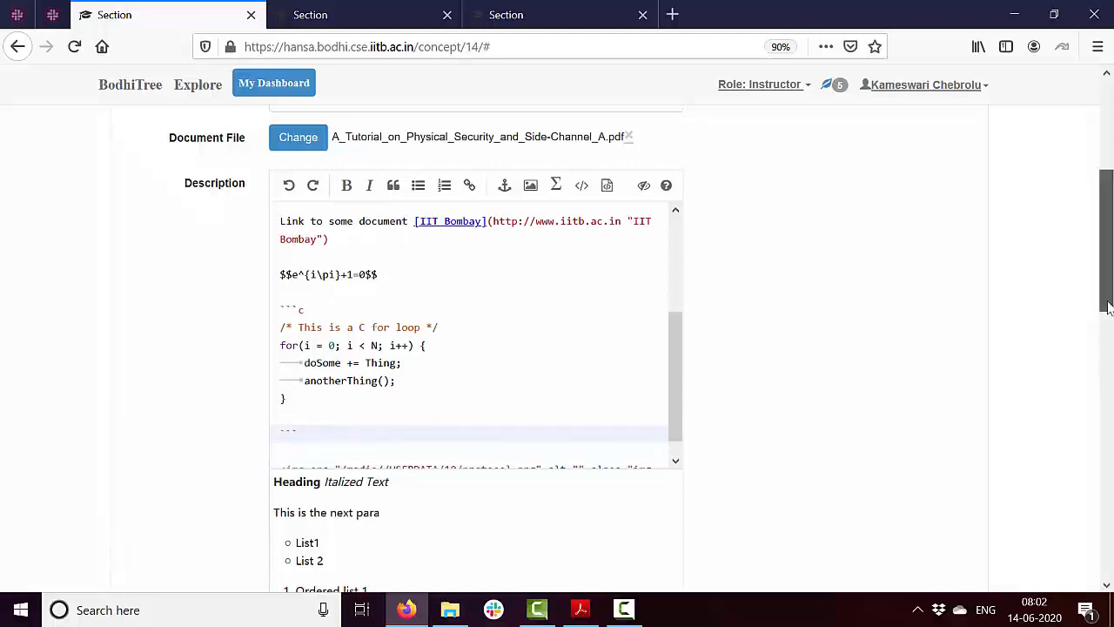
scroll("down", 3)
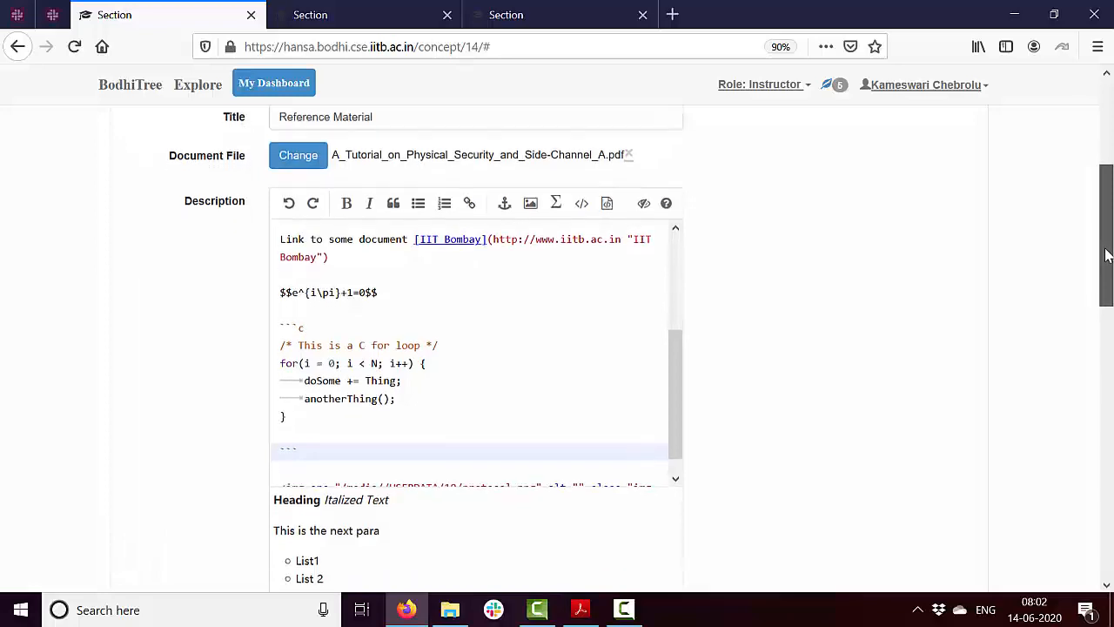
scroll("down", 3)
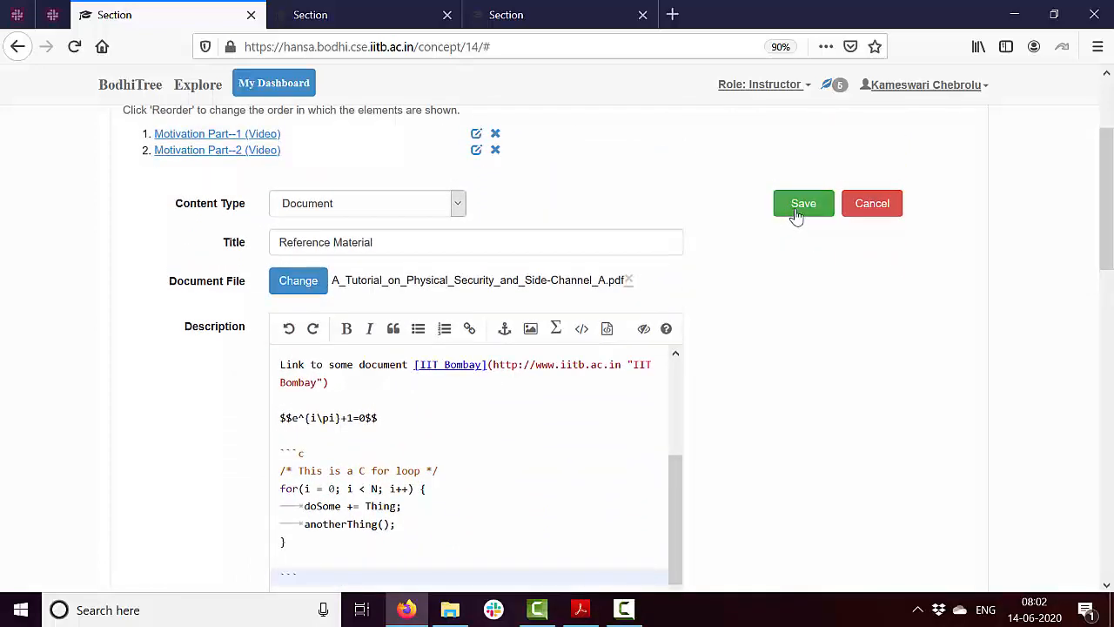
Save the new Reference Material document and scroll down to its listing.
left_click(802, 203)
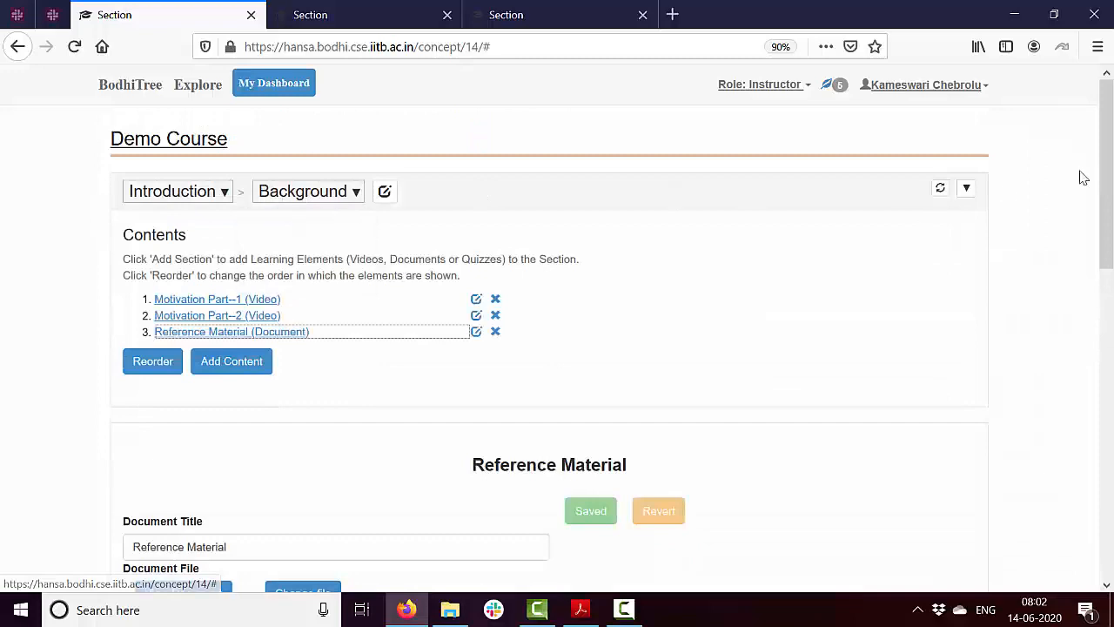
scroll("down", 3)
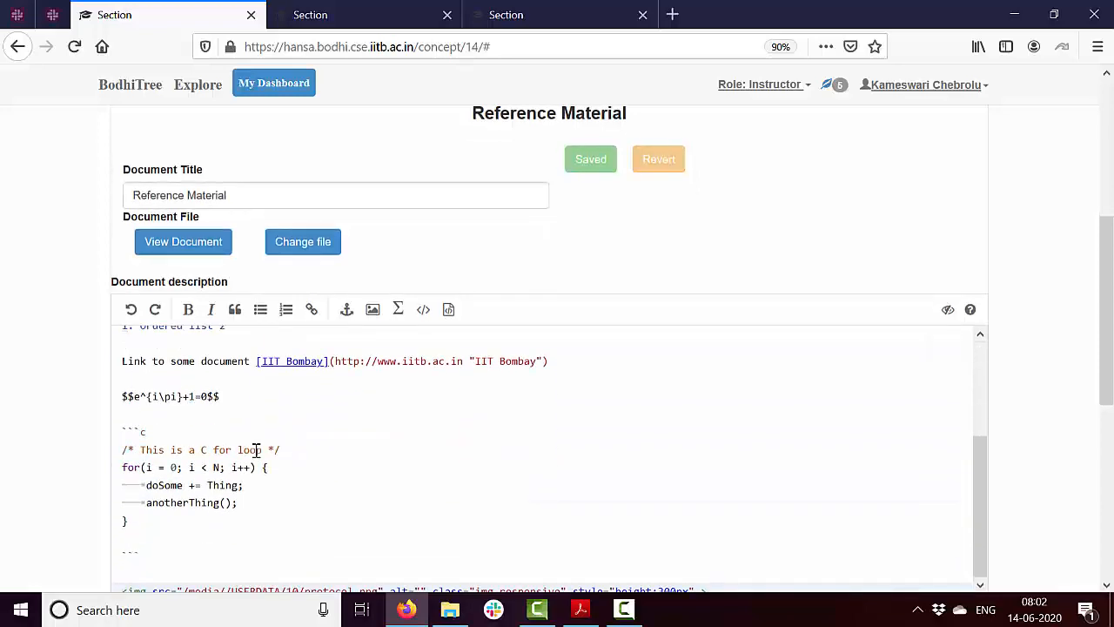
mouse_move(183, 241)
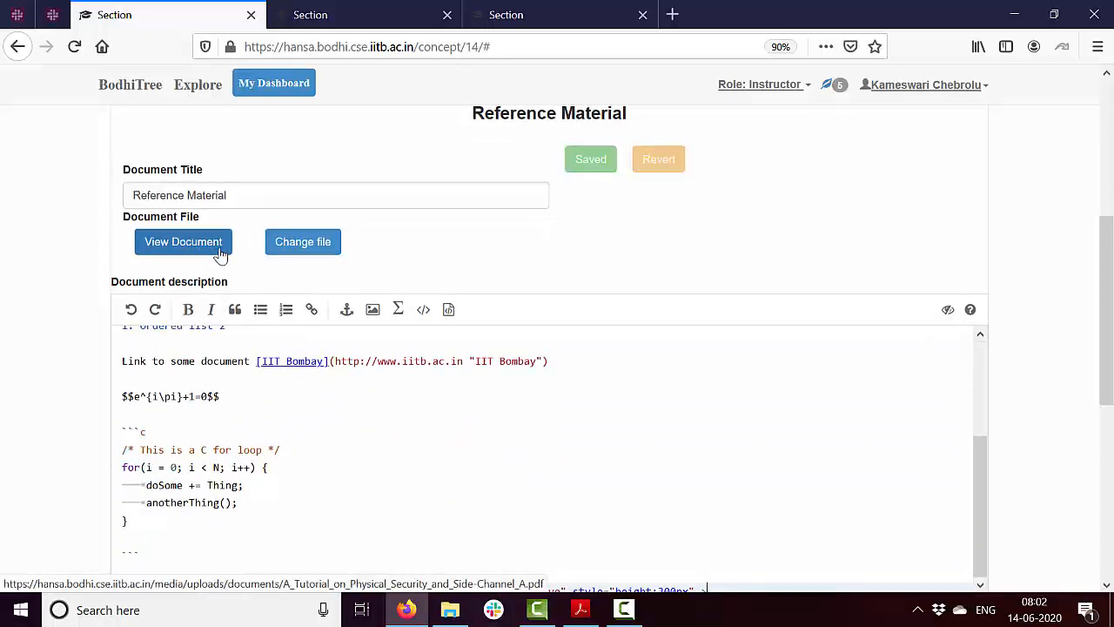
Swap the Reference Material's attached file for crypto-attacks.pdf and save.
left_click(303, 241)
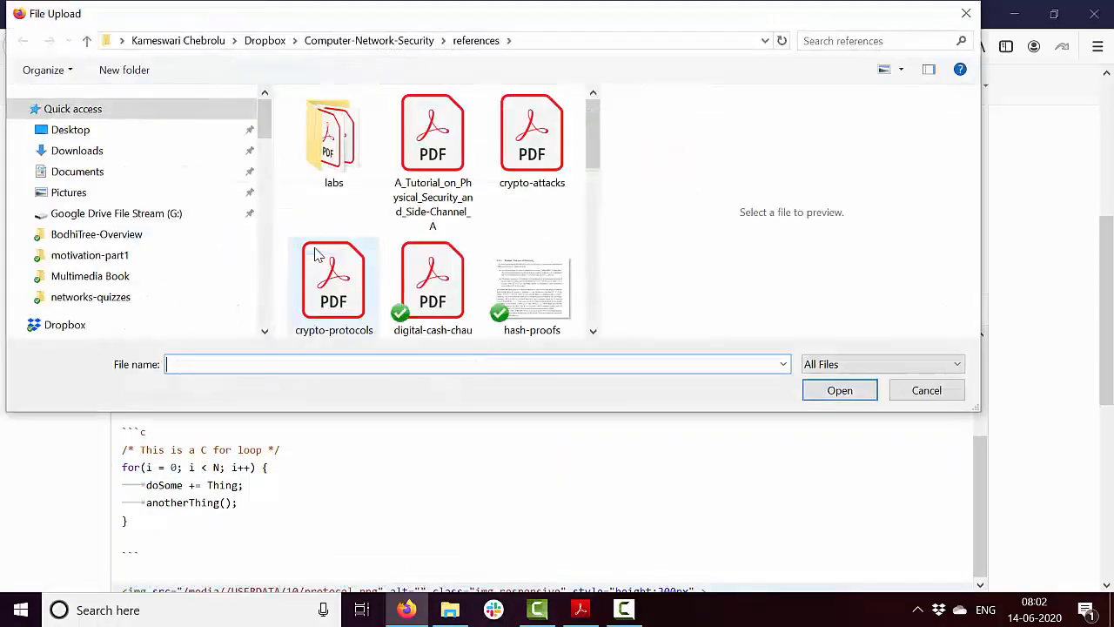
left_click(532, 139)
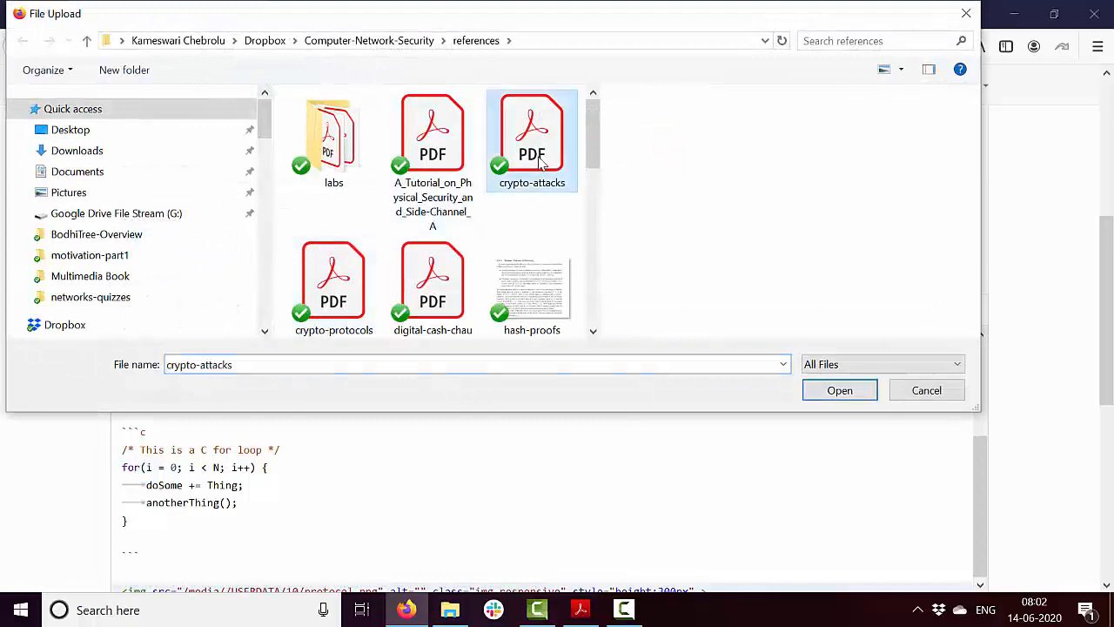
left_click(838, 390)
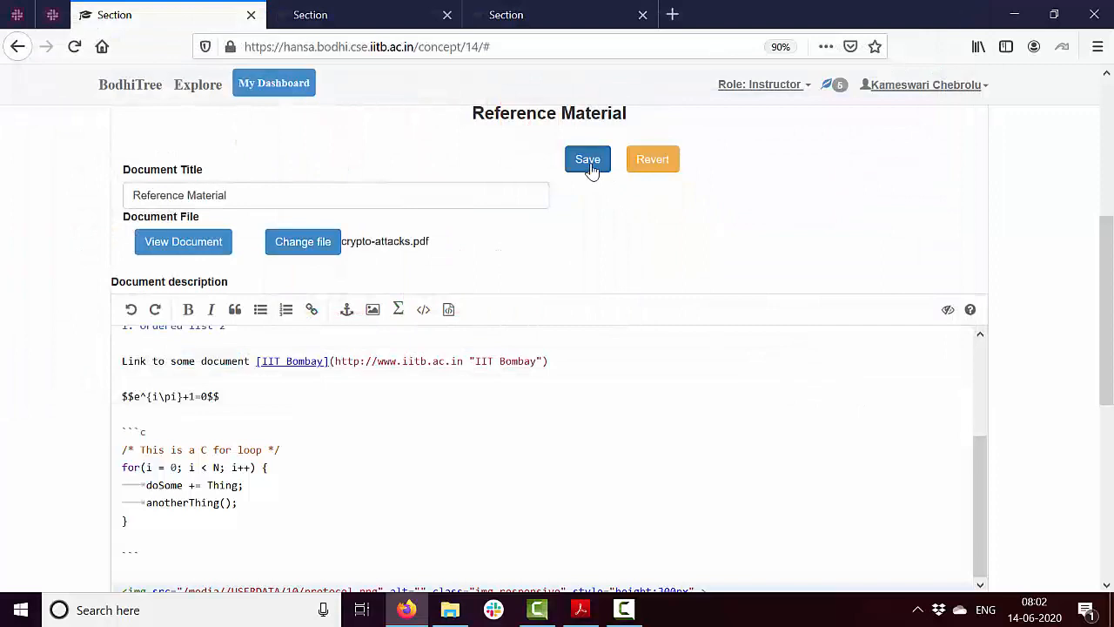
left_click(588, 158)
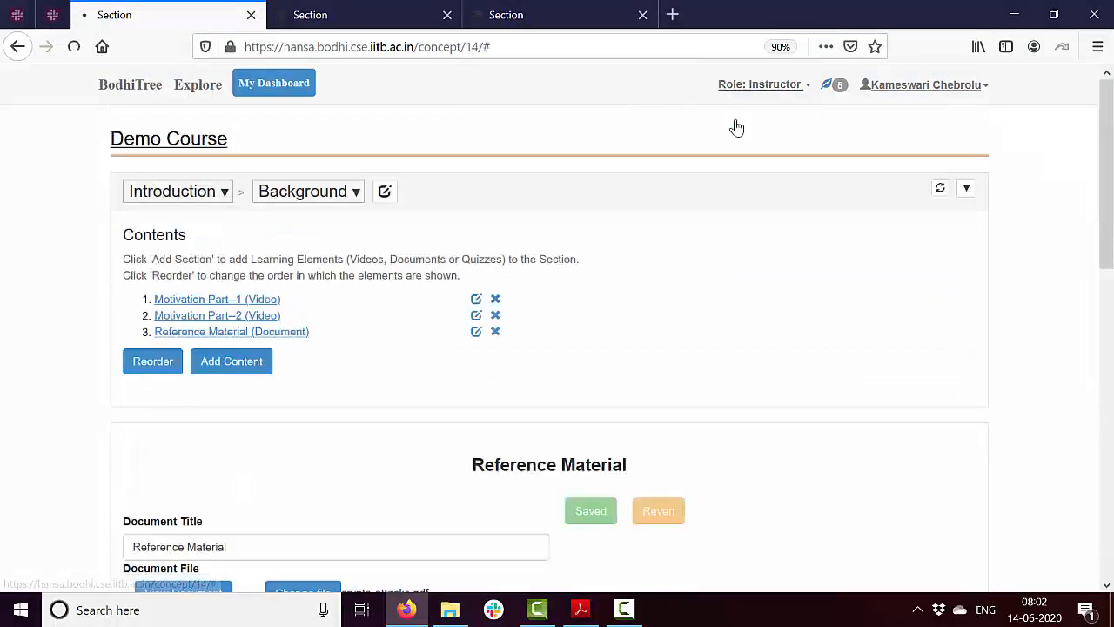
As a student, open Reference Material and view its crypto-attacks PDF.
left_click(760, 84)
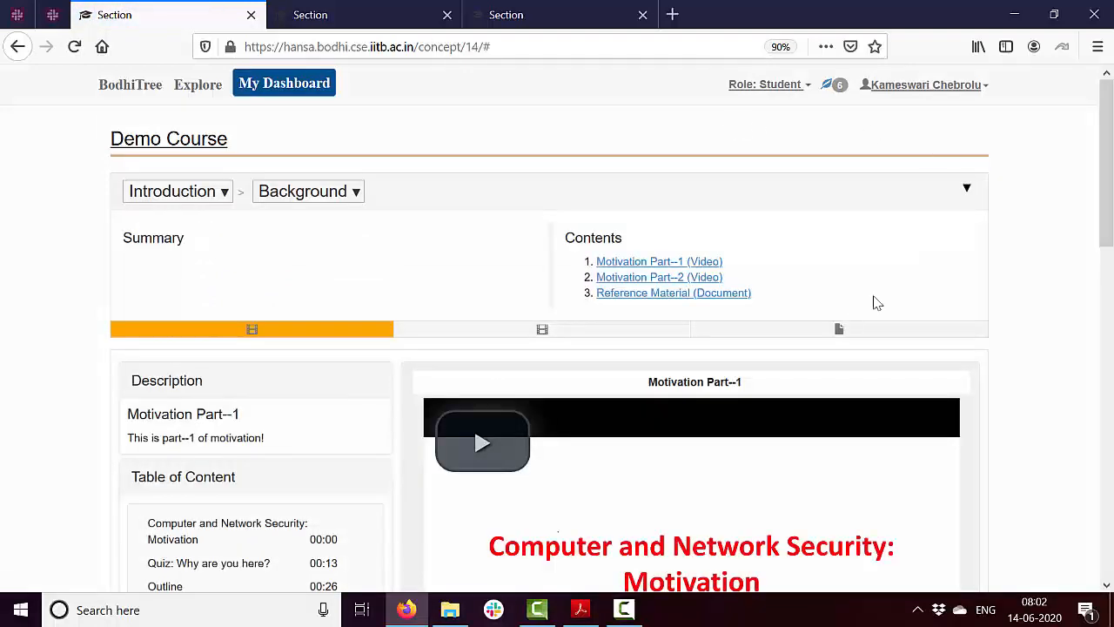
left_click(838, 329)
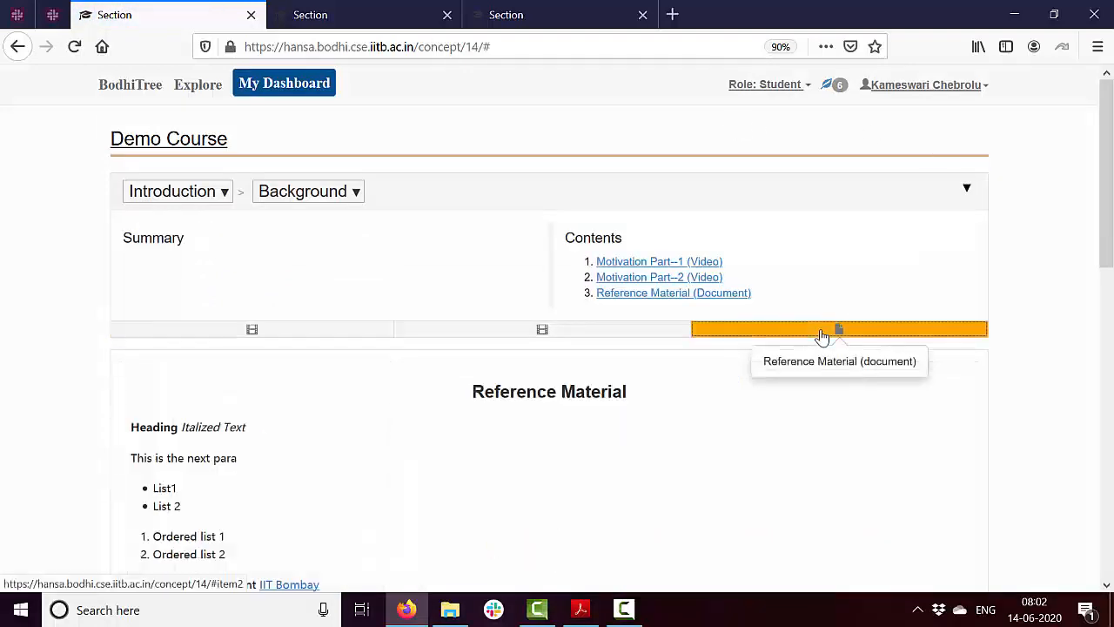
left_click(839, 329)
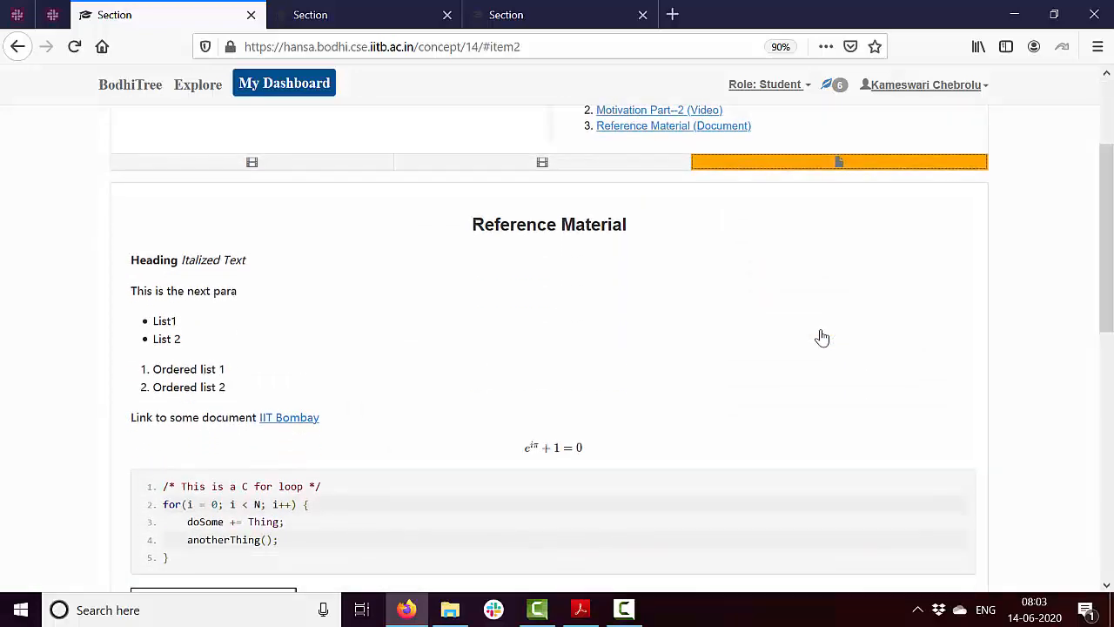
scroll("down", 3)
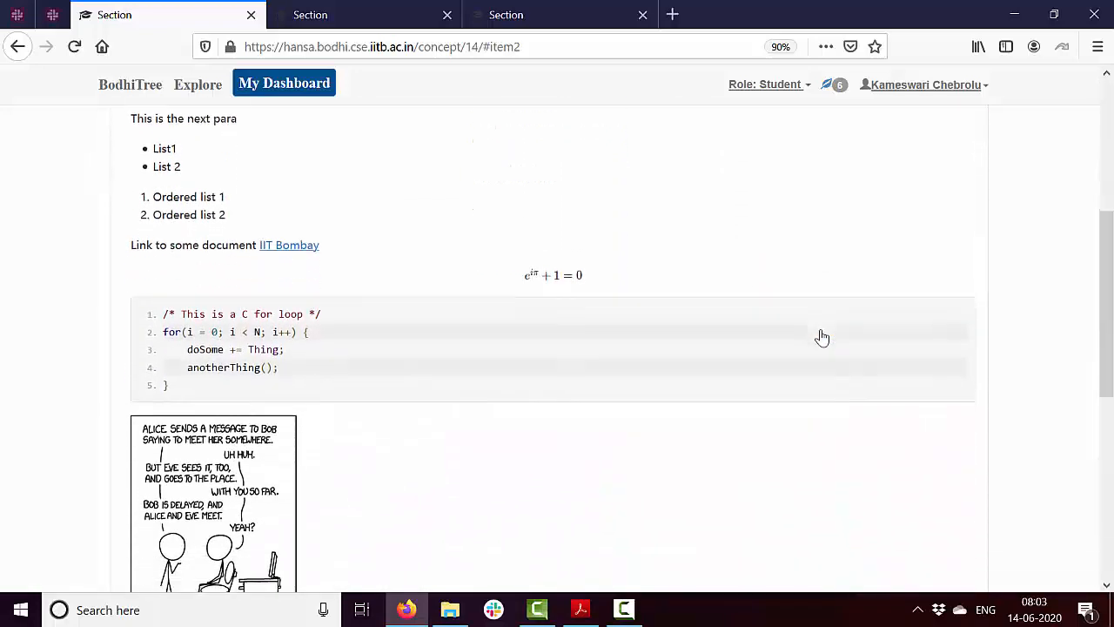
scroll("down", 3)
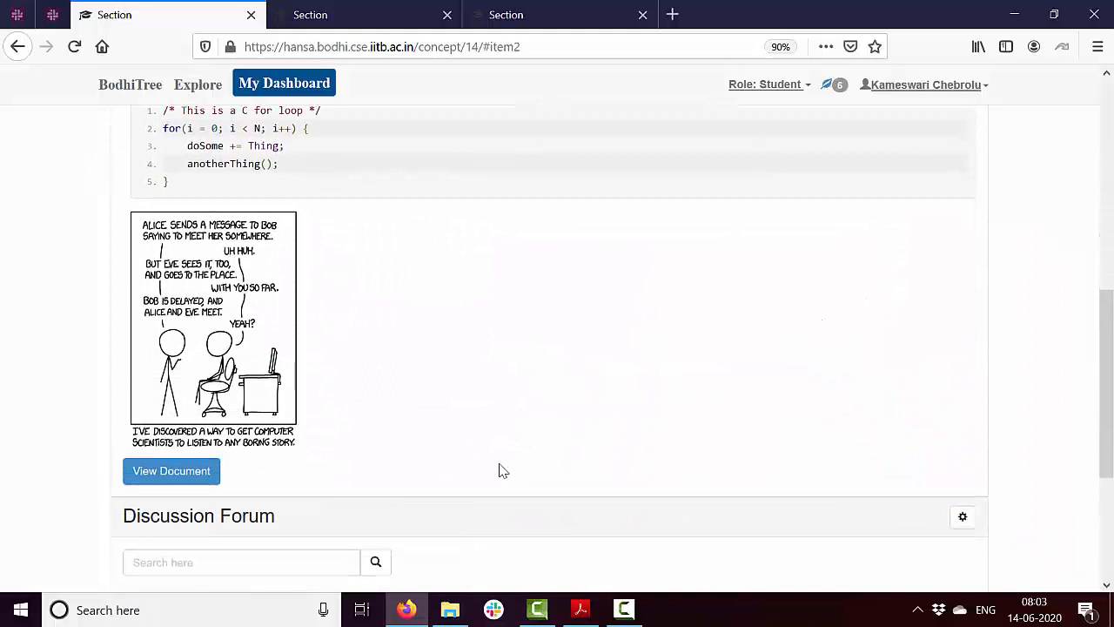
left_click(171, 471)
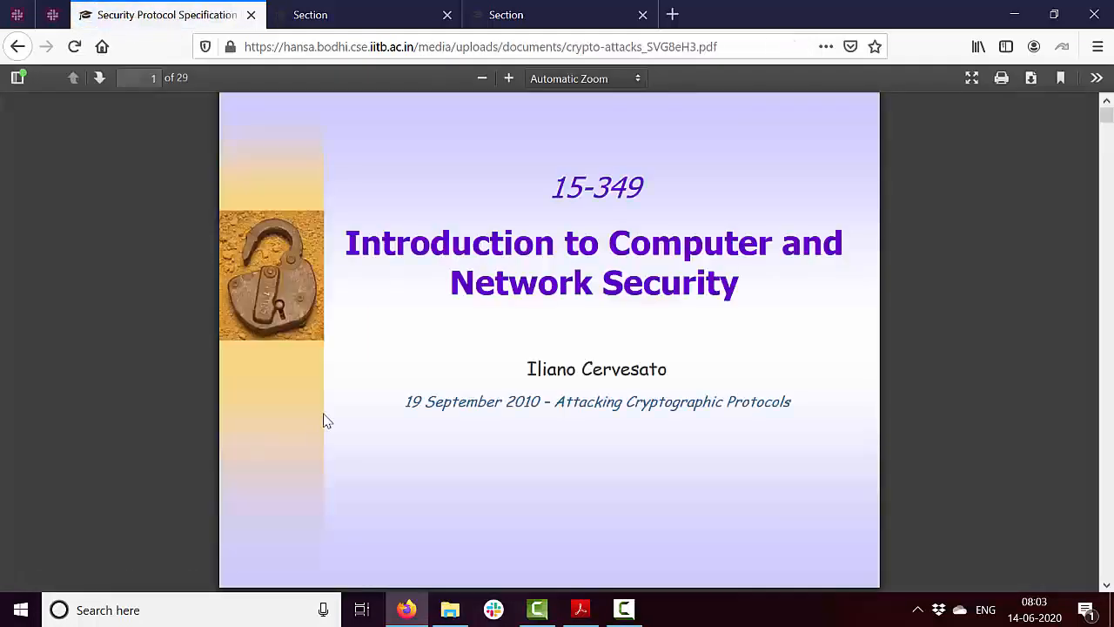